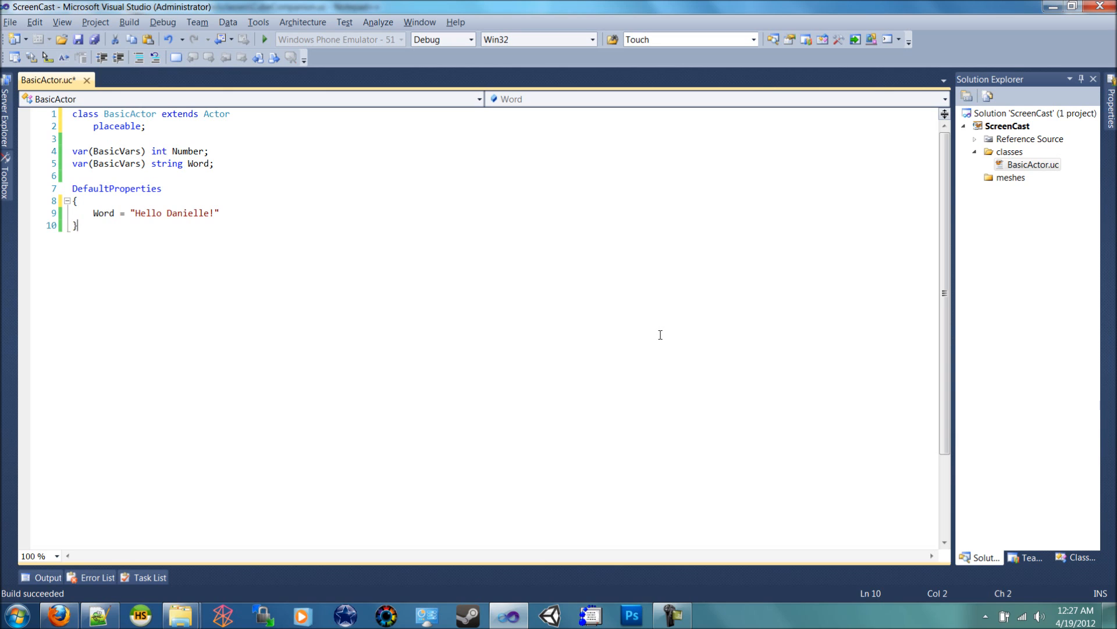
{"action": "mouse_move", "coordinate": [618, 280]}
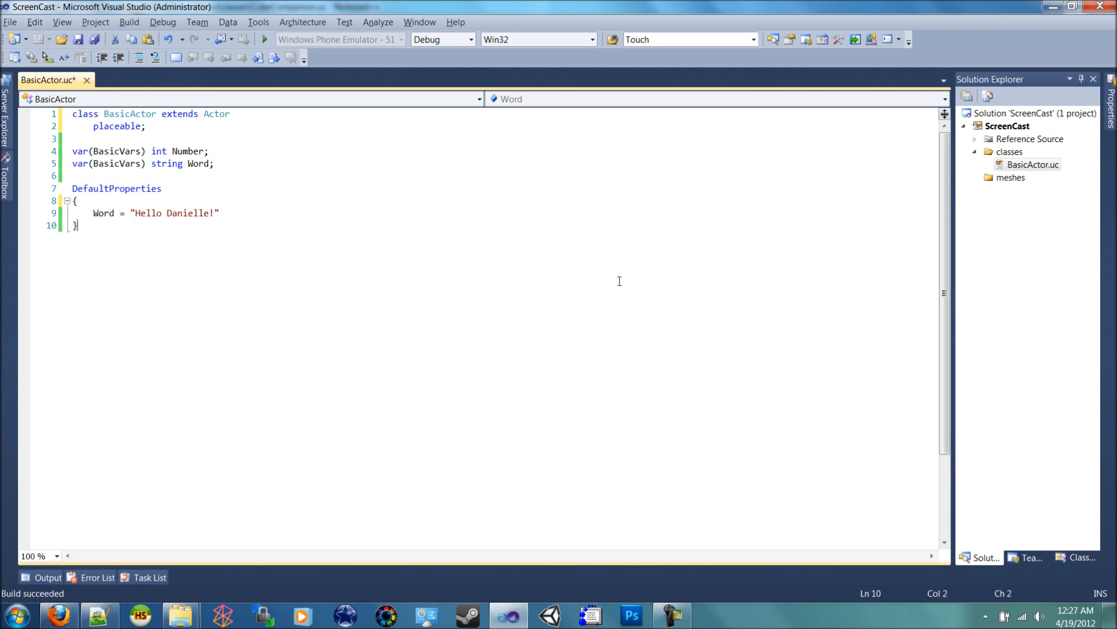
{"action": "mouse_move", "coordinate": [497, 160]}
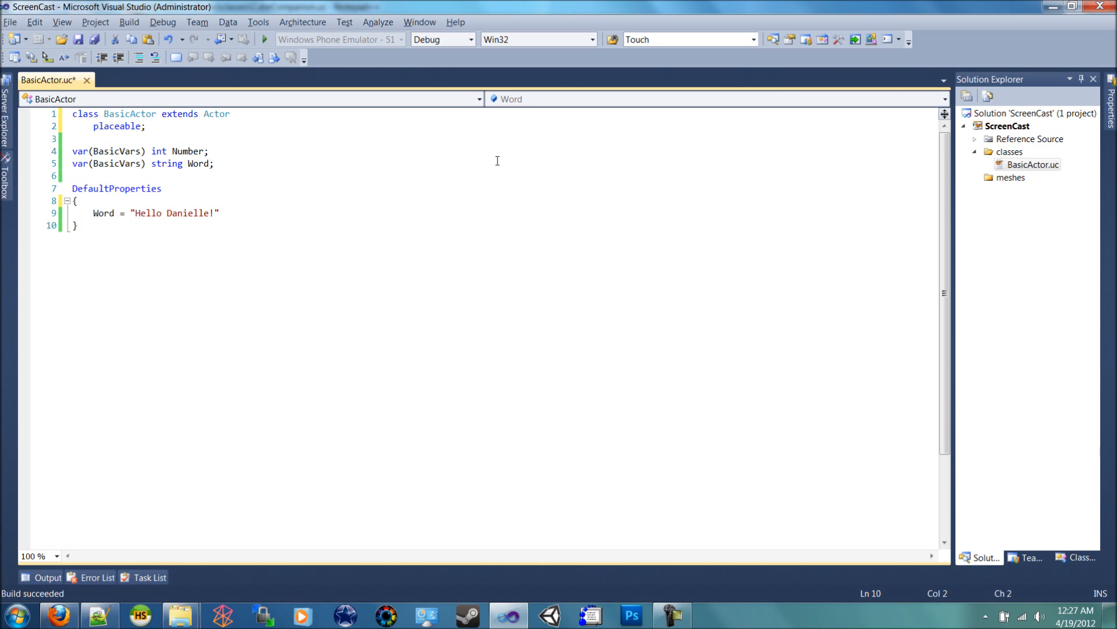
{"action": "mouse_move", "coordinate": [239, 222]}
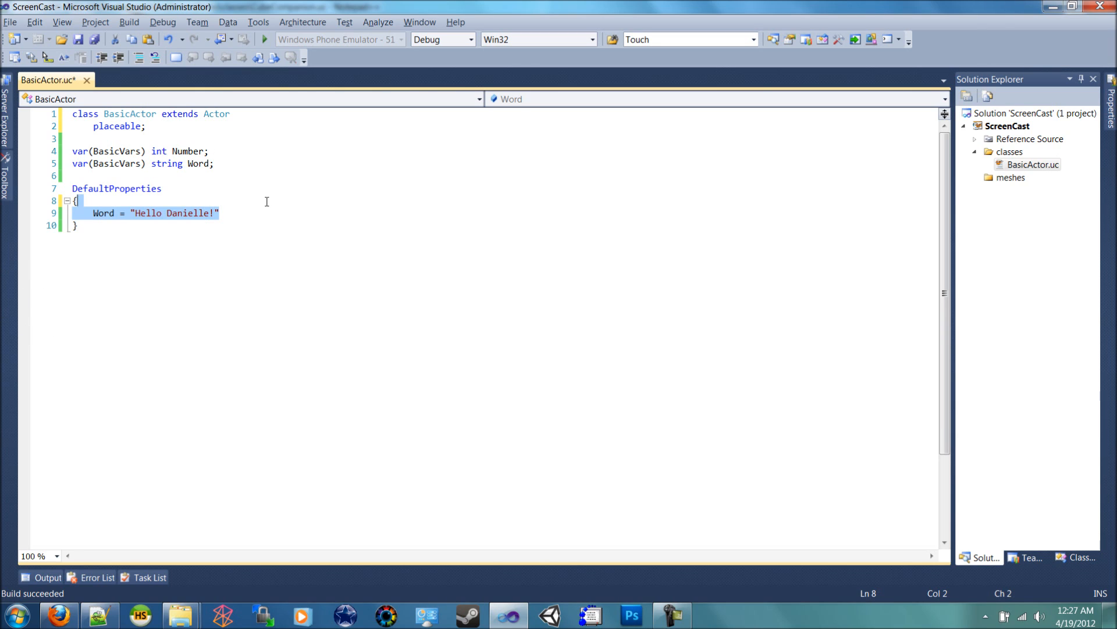
- Add a new UnrealScript File named CubeCompanion to the classes folder
{"action": "right_click", "coordinate": [1009, 151]}
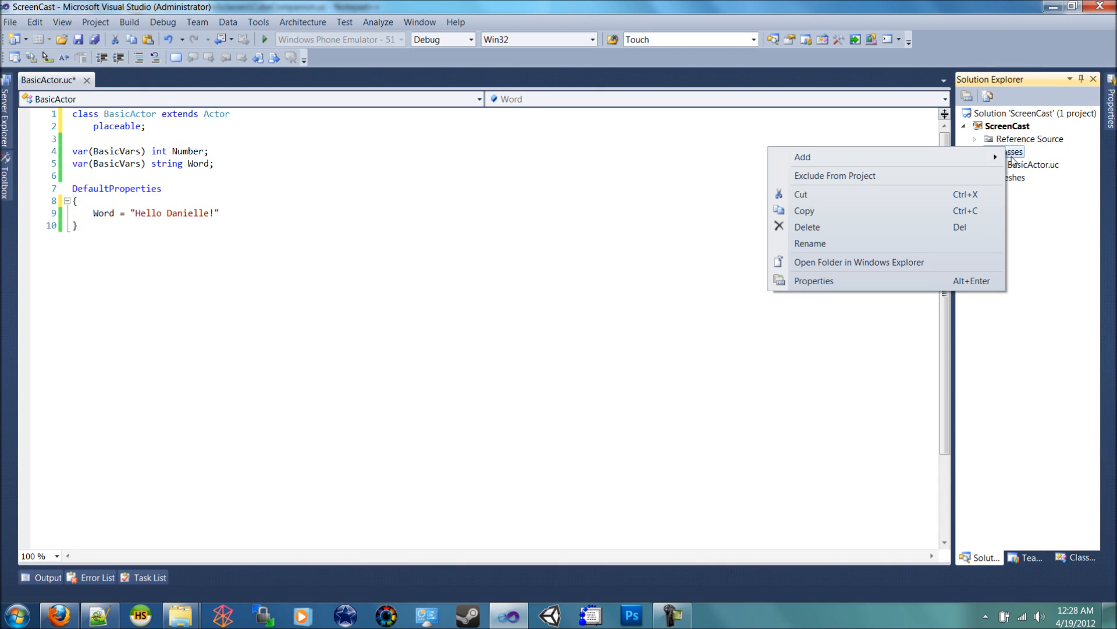
{"action": "mouse_move", "coordinate": [802, 157]}
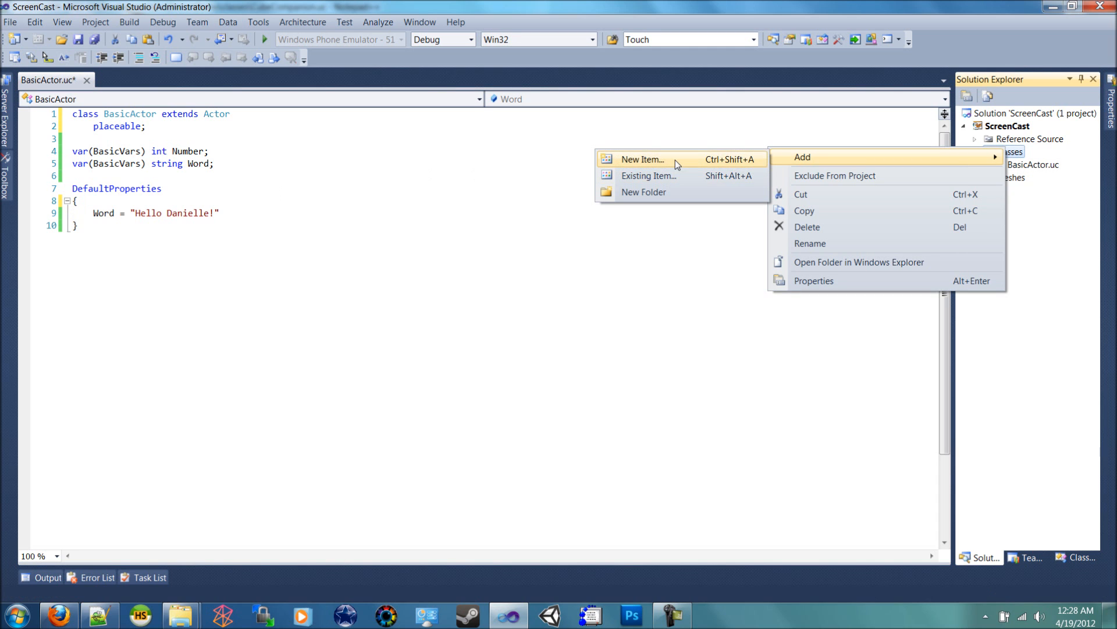
{"action": "left_click", "coordinate": [643, 159]}
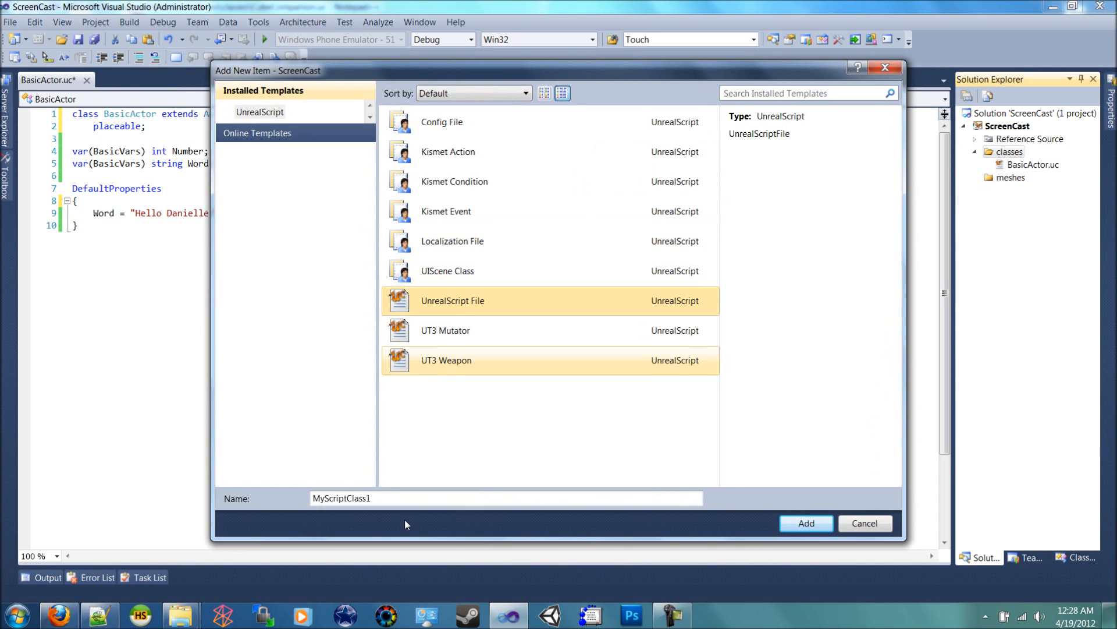
{"action": "type", "text": "CubeCompanion"}
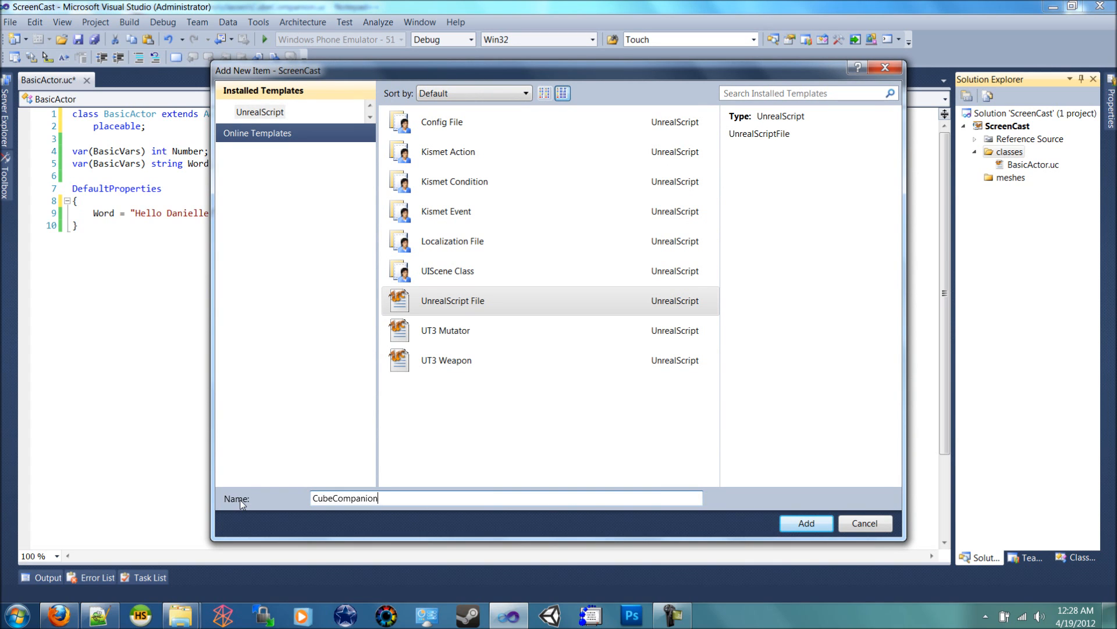
{"action": "left_click", "coordinate": [804, 523]}
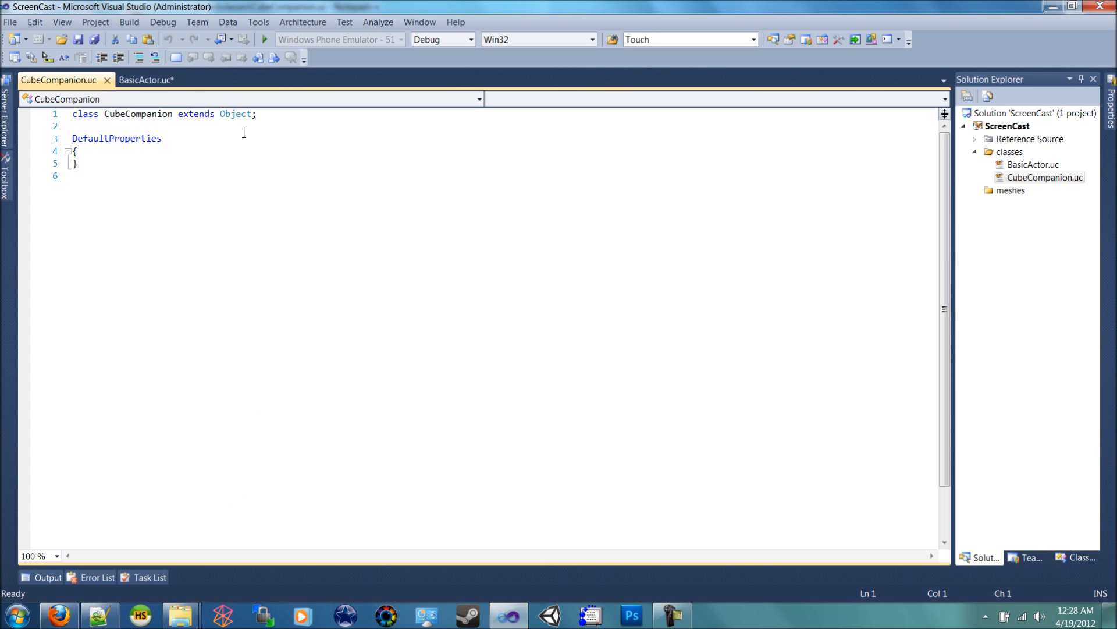
- Change CubeCompanion to extend Actor and mark the class placeable
{"action": "double_click", "coordinate": [236, 114]}
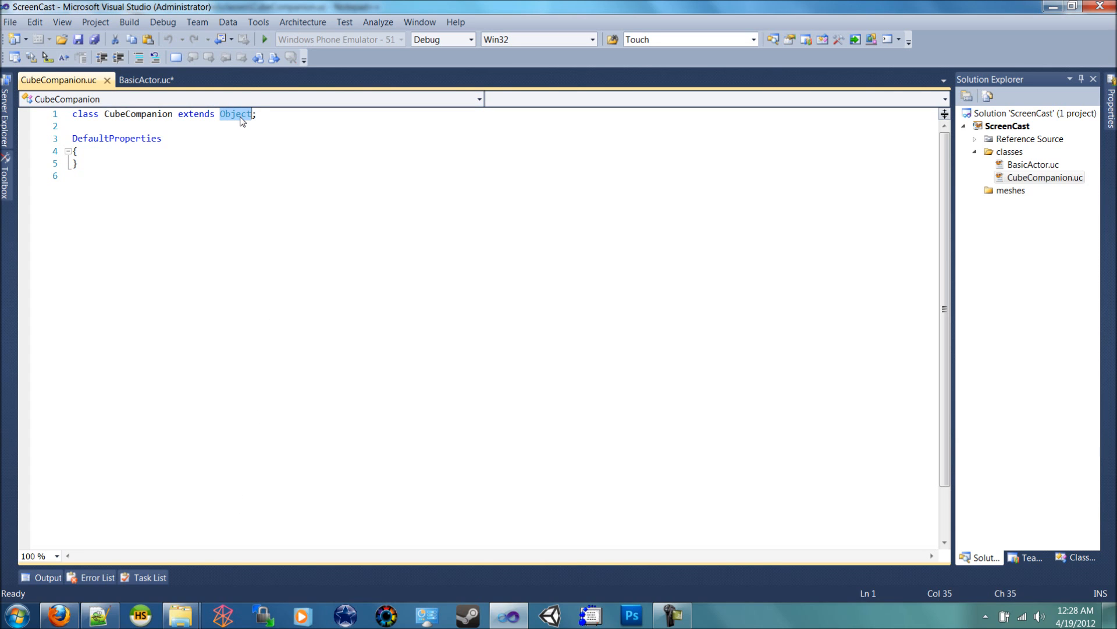
{"action": "type", "text": "Actor"}
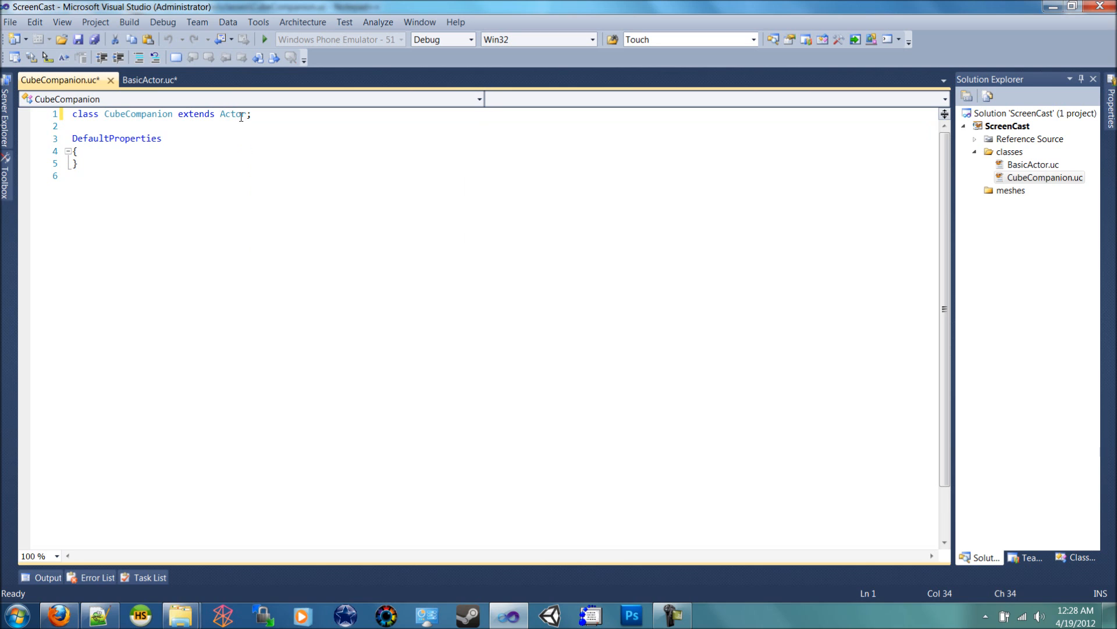
{"action": "type", "text": "placeable;"}
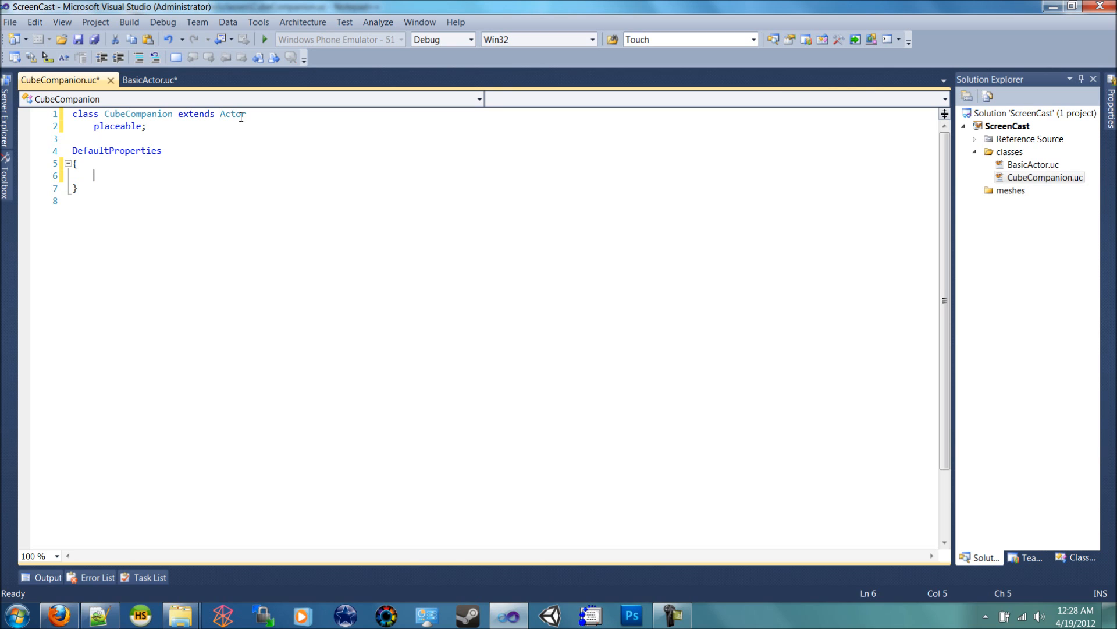
{"action": "mouse_move", "coordinate": [231, 114]}
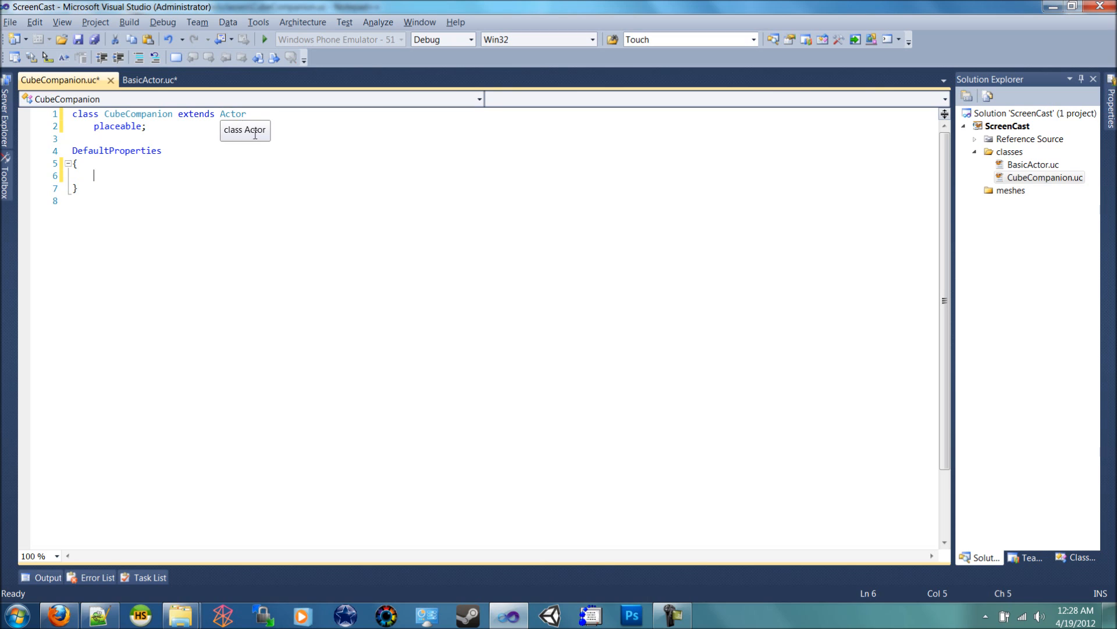
{"action": "mouse_move", "coordinate": [348, 169]}
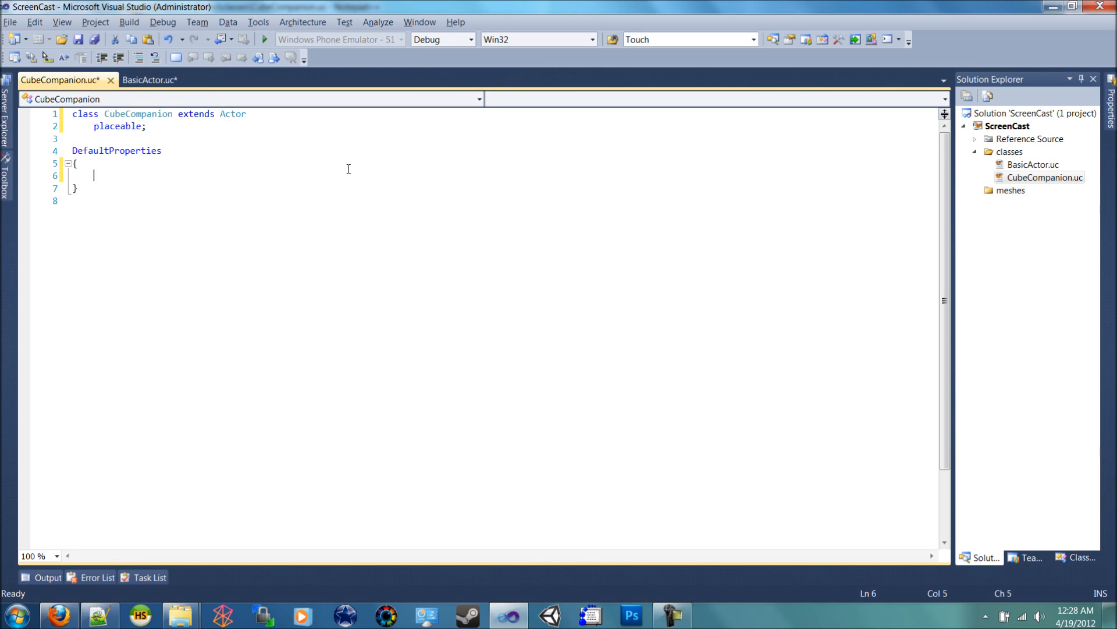
- Start a Begin Object block with Class=DynamicLightEnvironmentComponent in DefaultProperties
{"action": "type", "text": "Begin Object"}
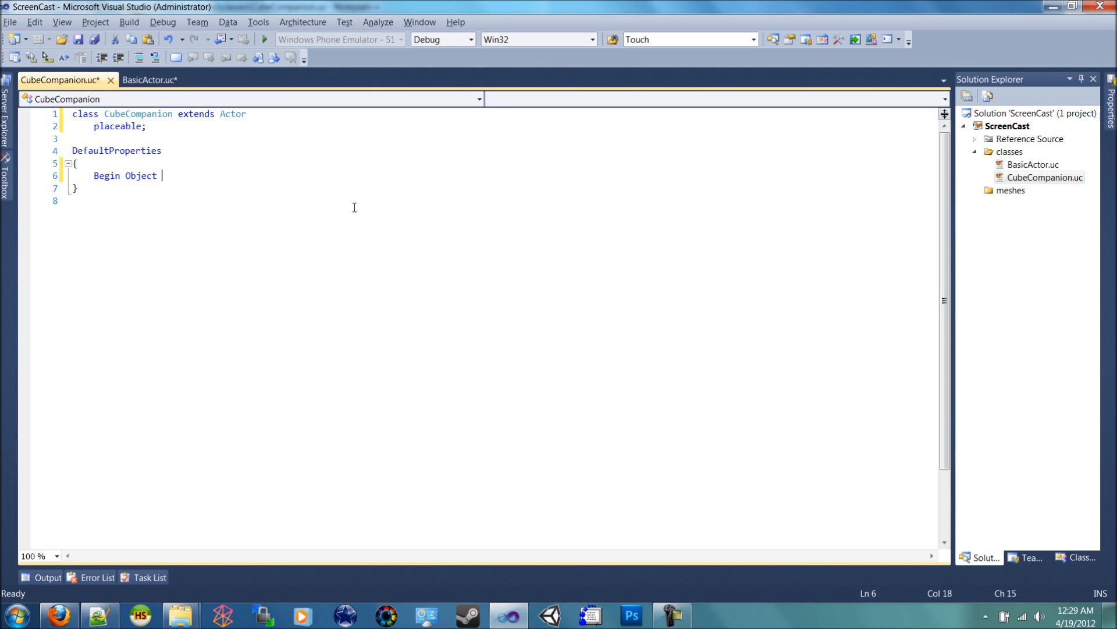
{"action": "type", "text": "Class="}
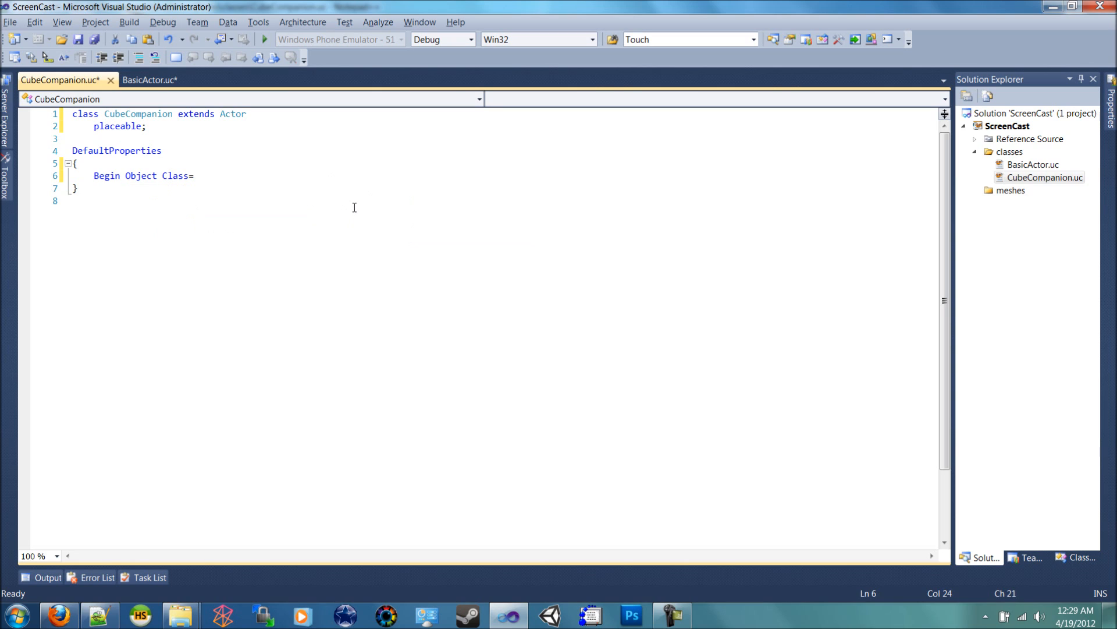
{"action": "type", "text": "D"}
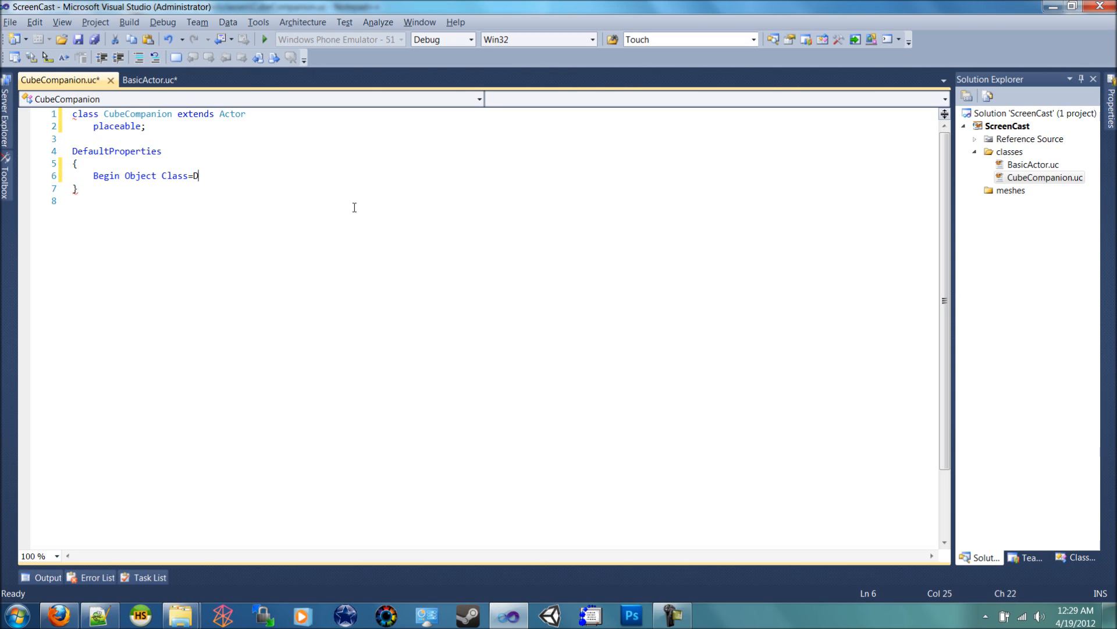
{"action": "type", "text": "ynamic"}
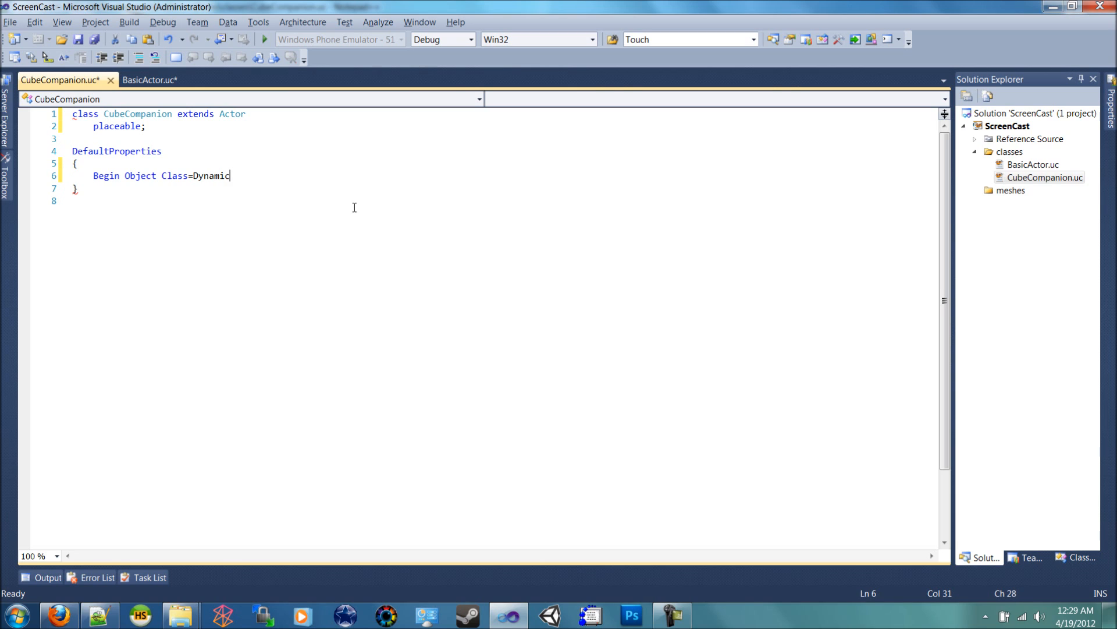
{"action": "type", "text": "Ligh"}
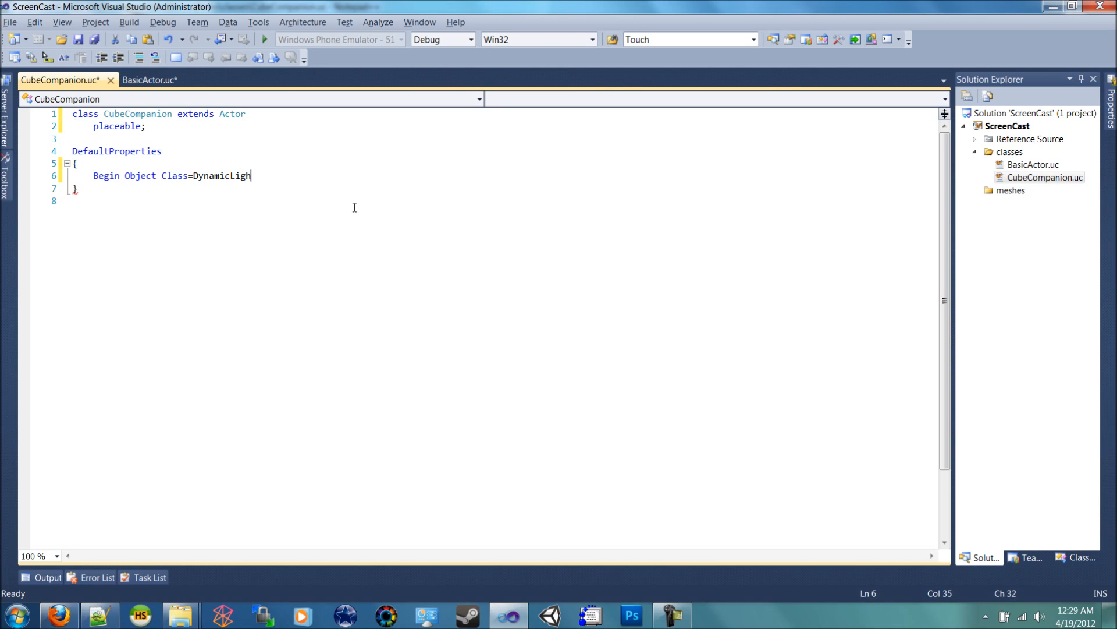
{"action": "type", "text": "tEnv"}
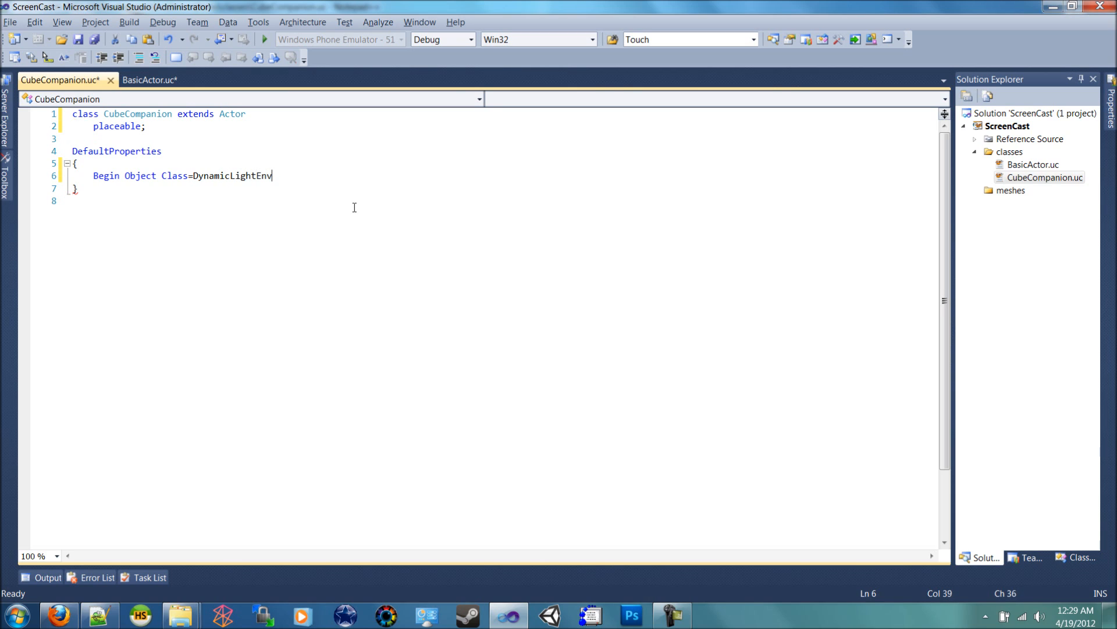
{"action": "type", "text": "i"}
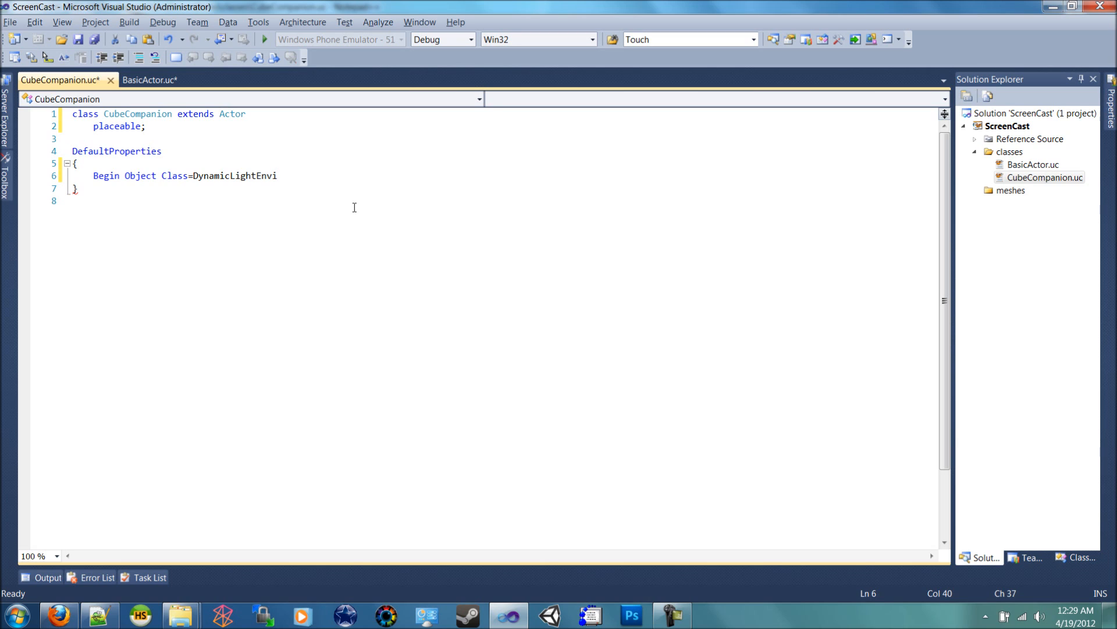
{"action": "type", "text": "ronment"}
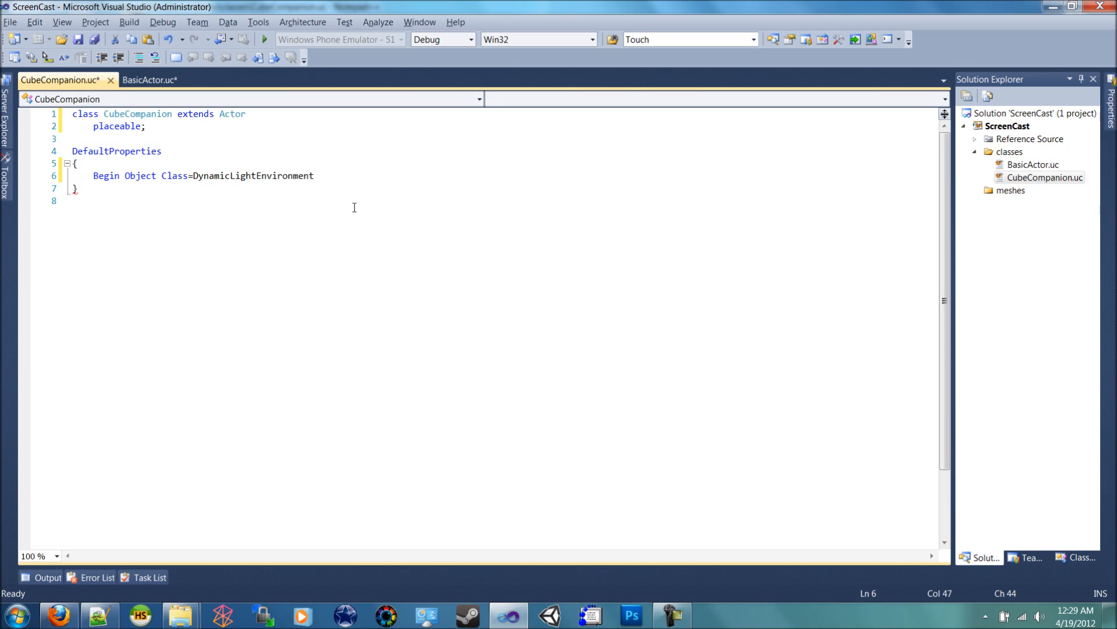
{"action": "type", "text": "Componen"}
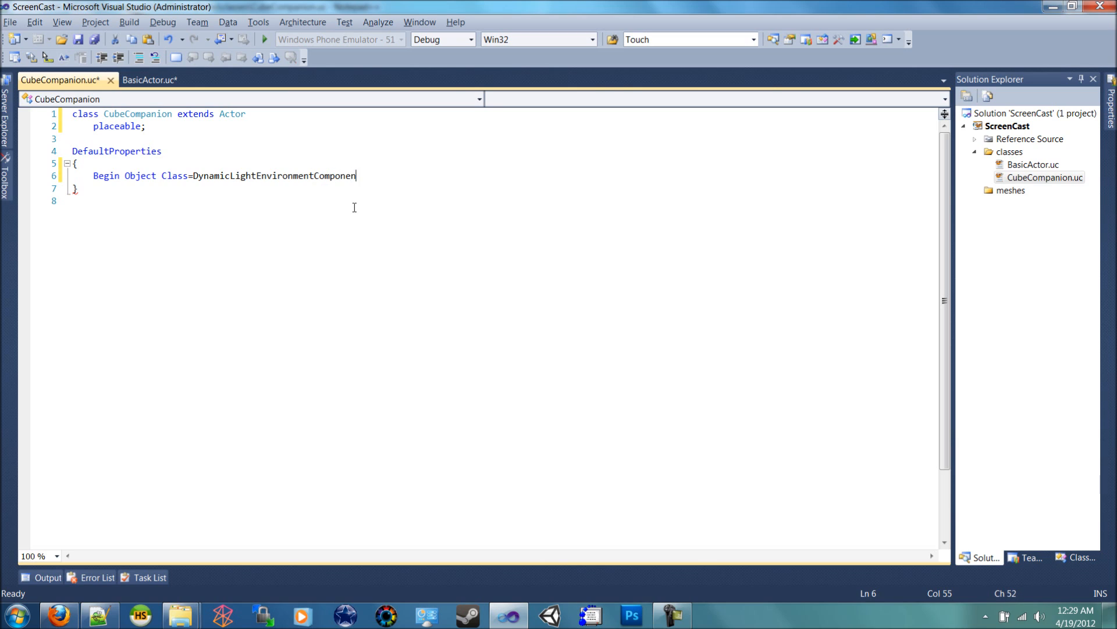
{"action": "type", "text": "t"}
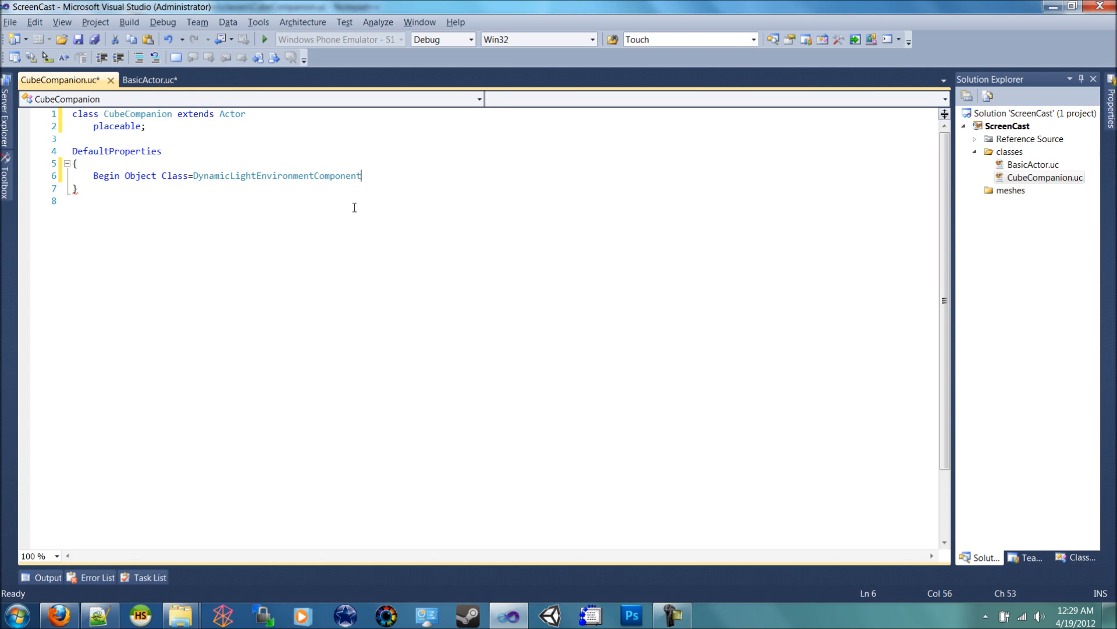
- Name the object MyLightEnvironment and close the block with End Object
{"action": "type", "text": "\" \""}
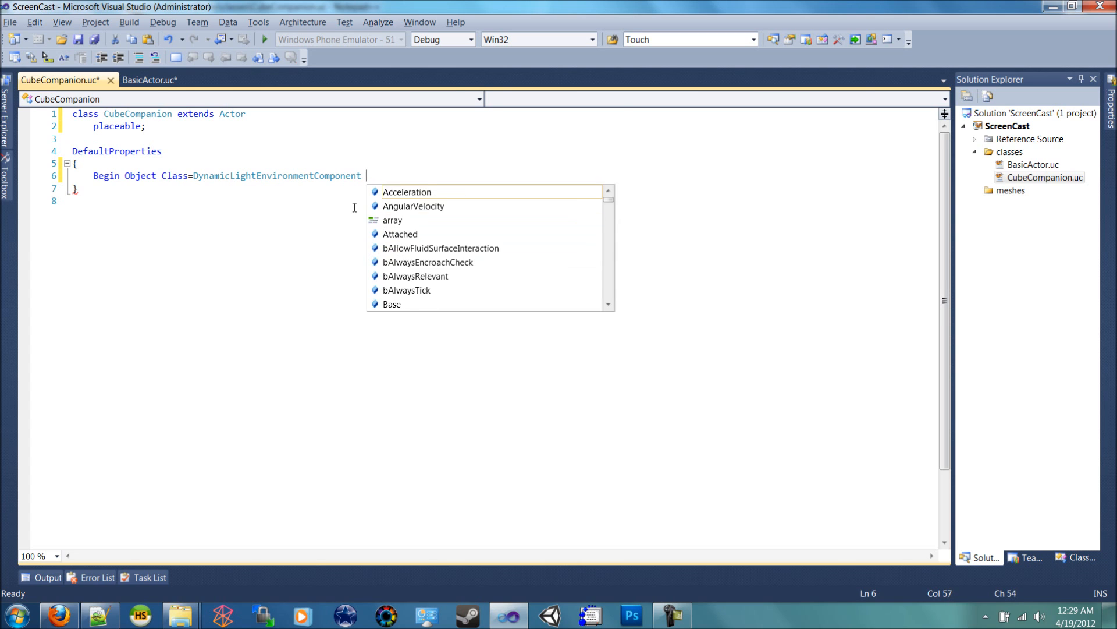
{"action": "type", "text": "Name=My"}
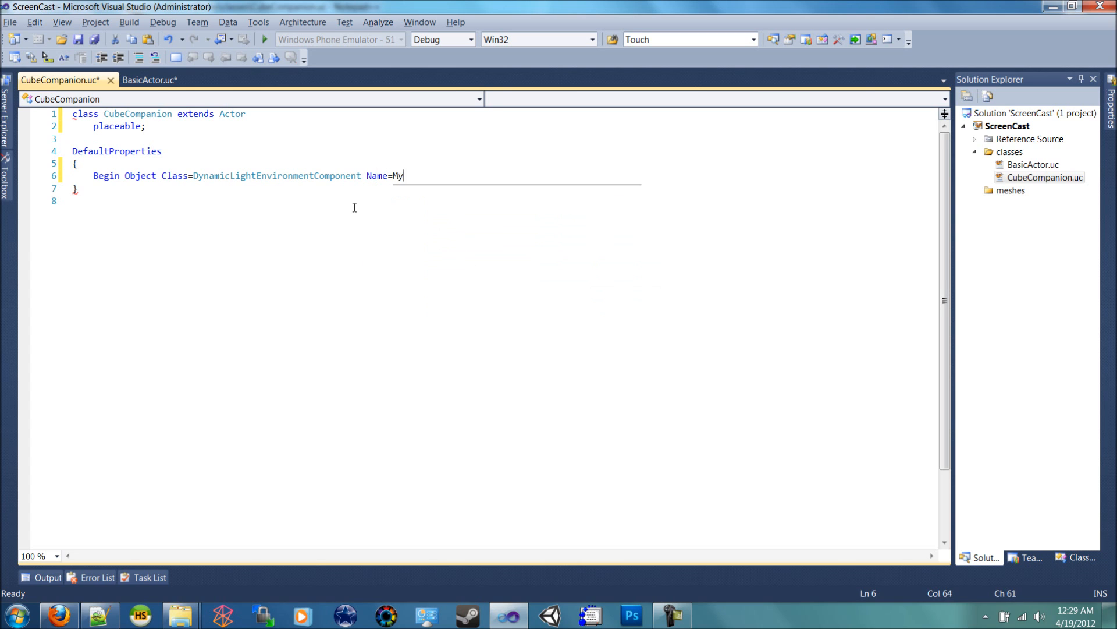
{"action": "type", "text": "LightEnvir"}
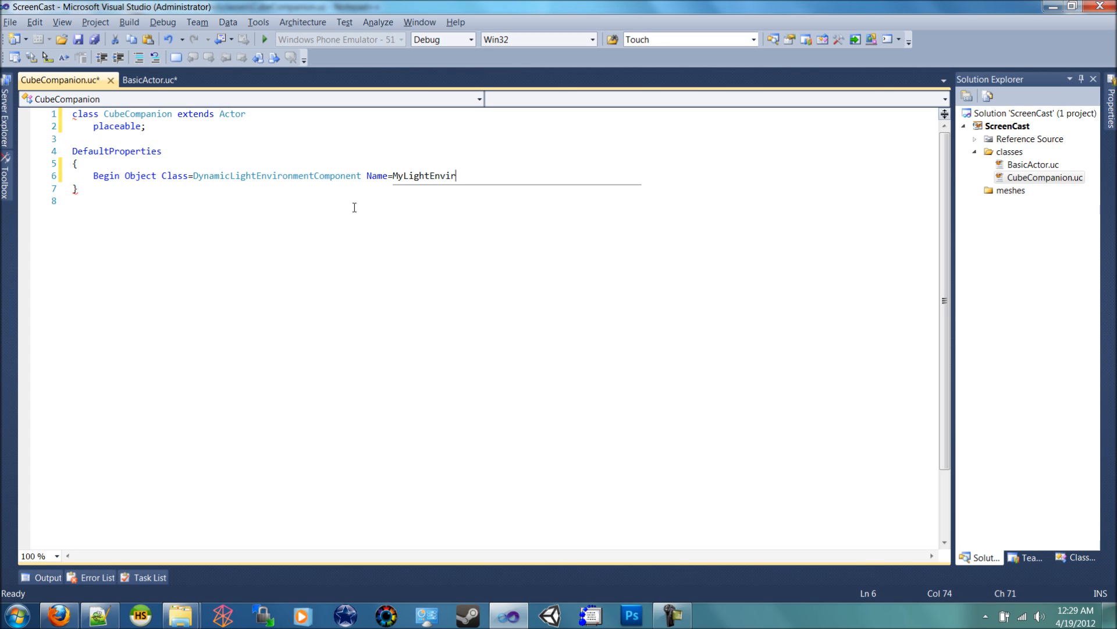
{"action": "key", "text": "Enter"}
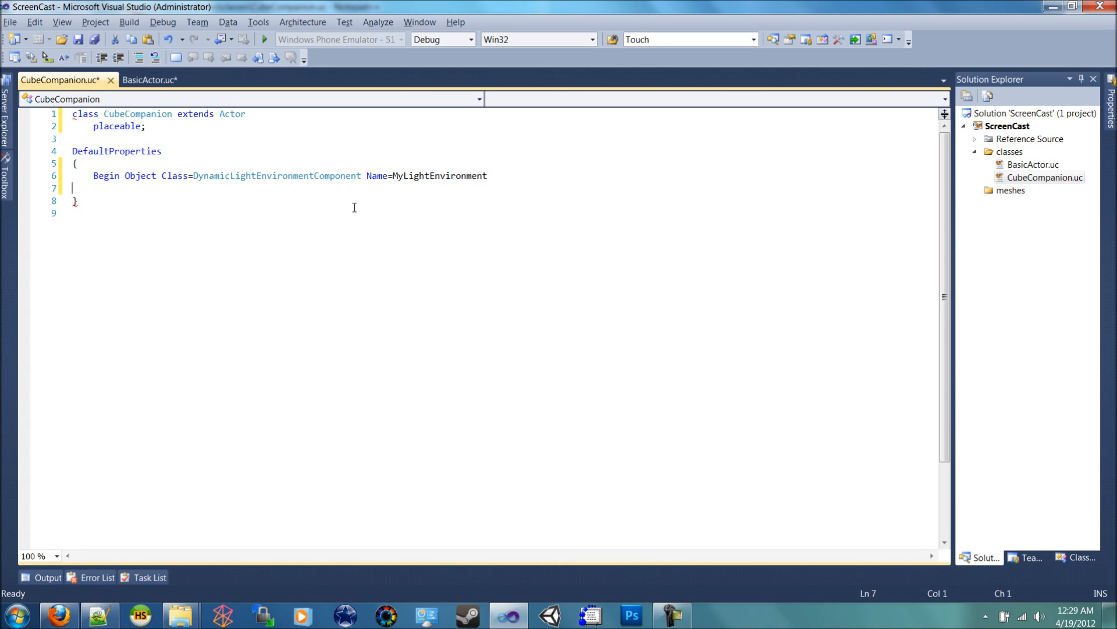
{"action": "type", "text": "End"}
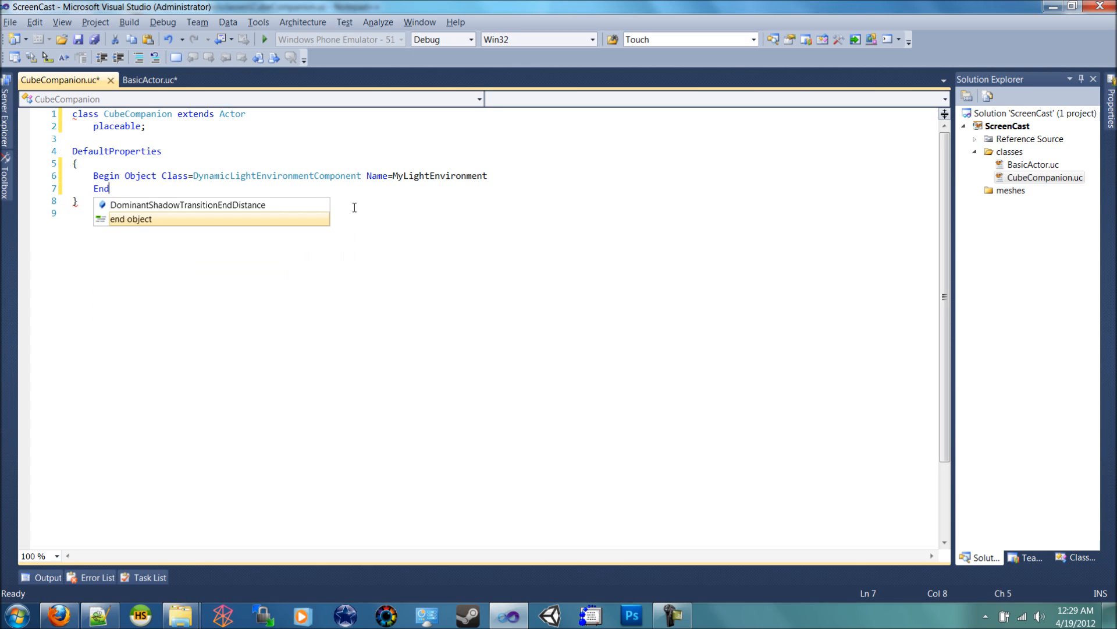
{"action": "type", "text": "ObjectArchetype"}
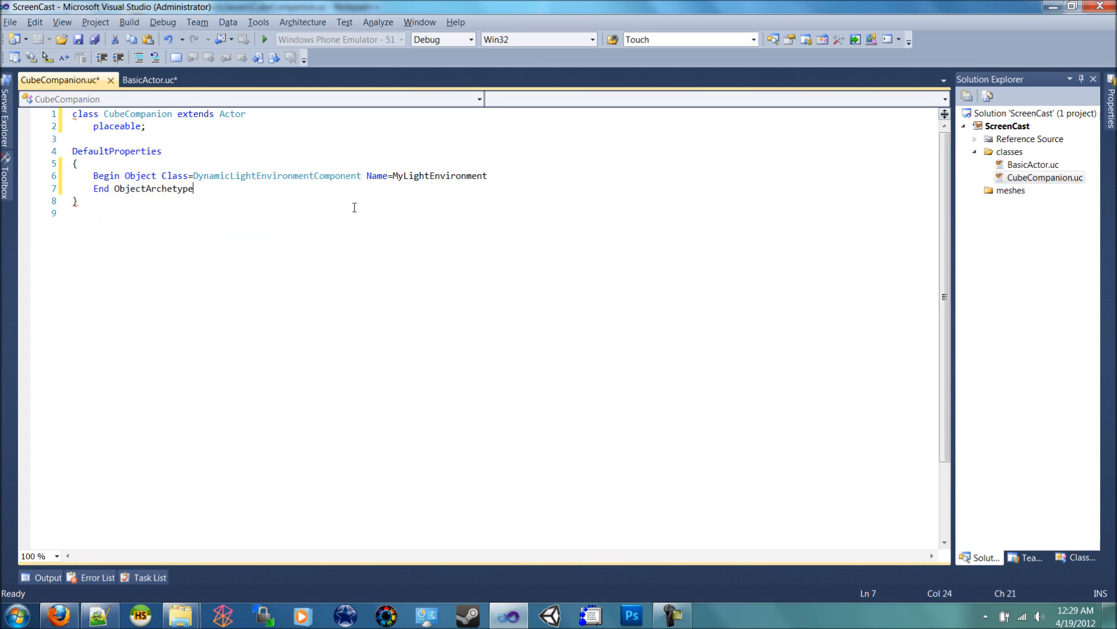
{"action": "key", "text": "BackSpace"}
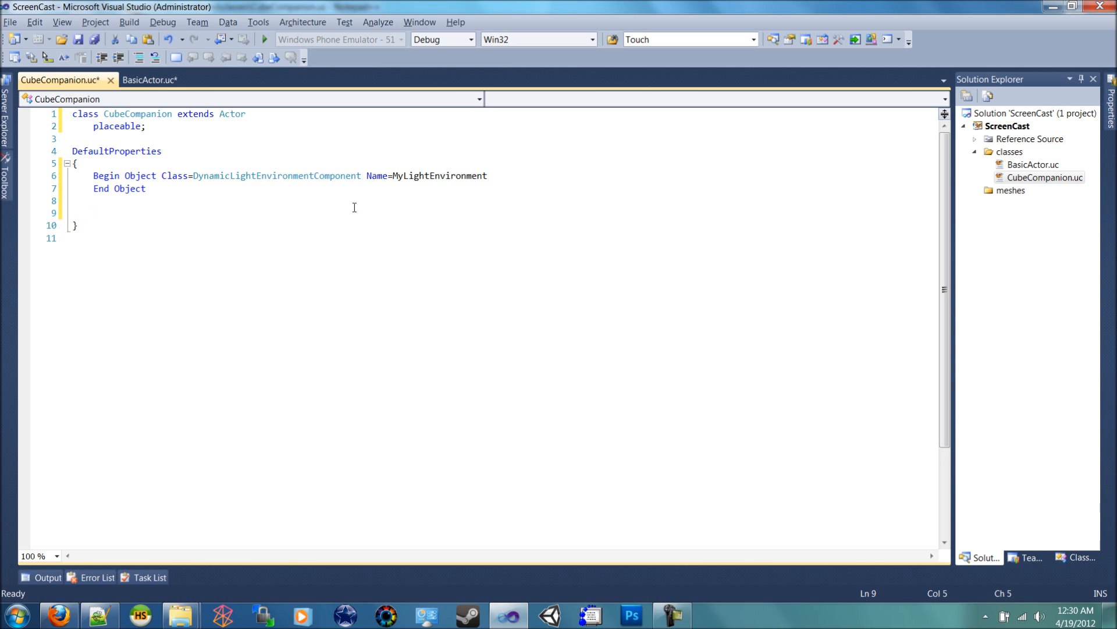
- Set LightEnvironment=MyLightEnvironment after the object block
{"action": "key", "text": "Backspace"}
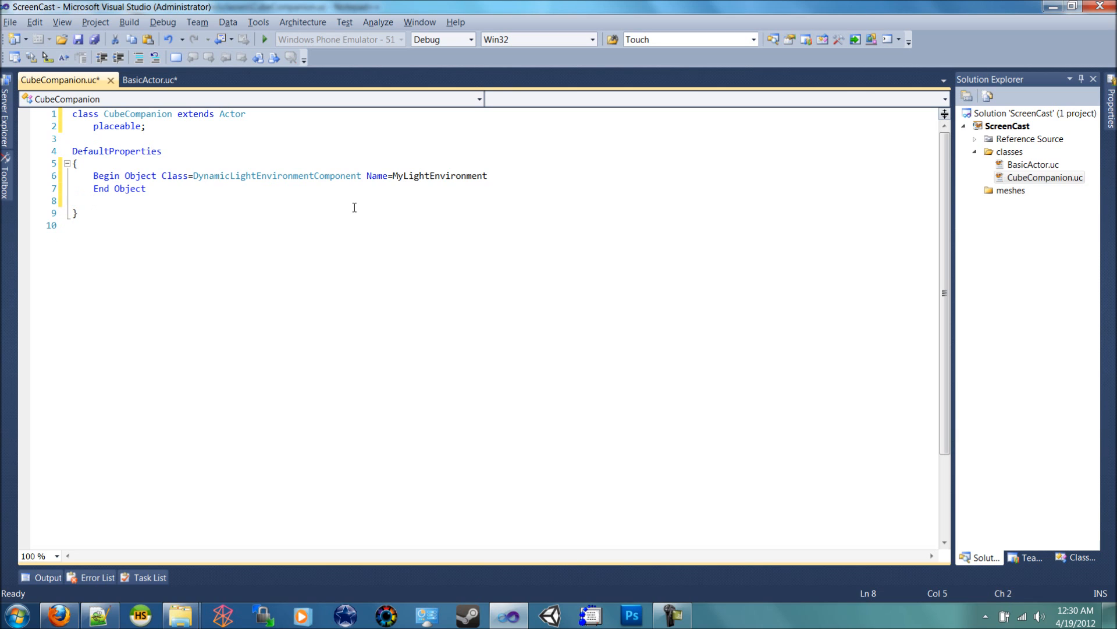
{"action": "type", "text": "Light"}
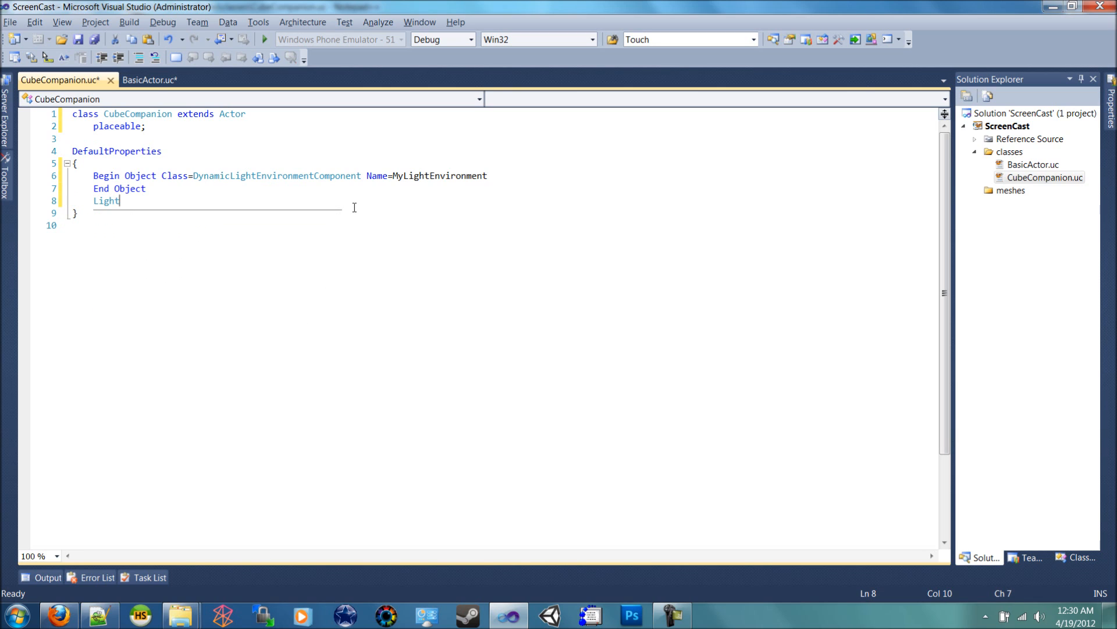
{"action": "type", "text": "Environmen"}
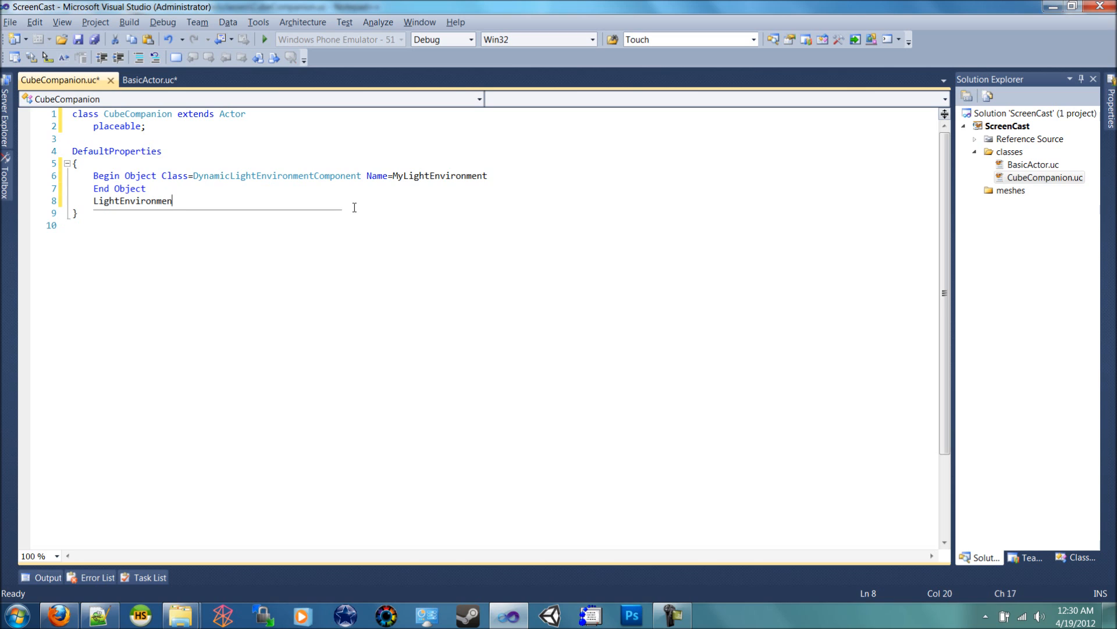
{"action": "type", "text": "t="}
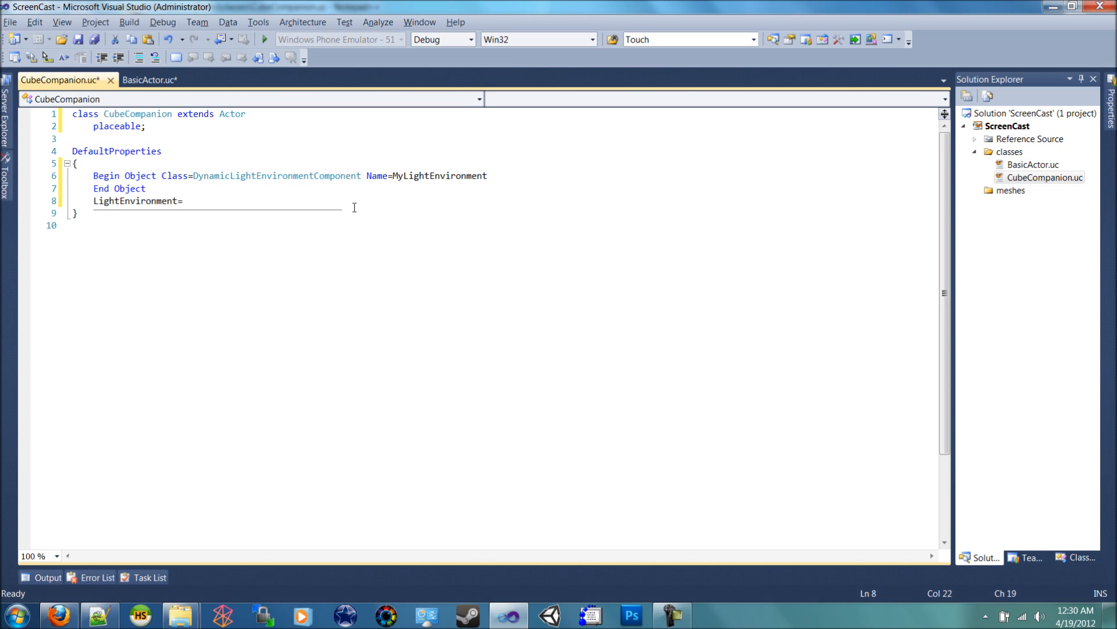
{"action": "type", "text": "MyLightE"}
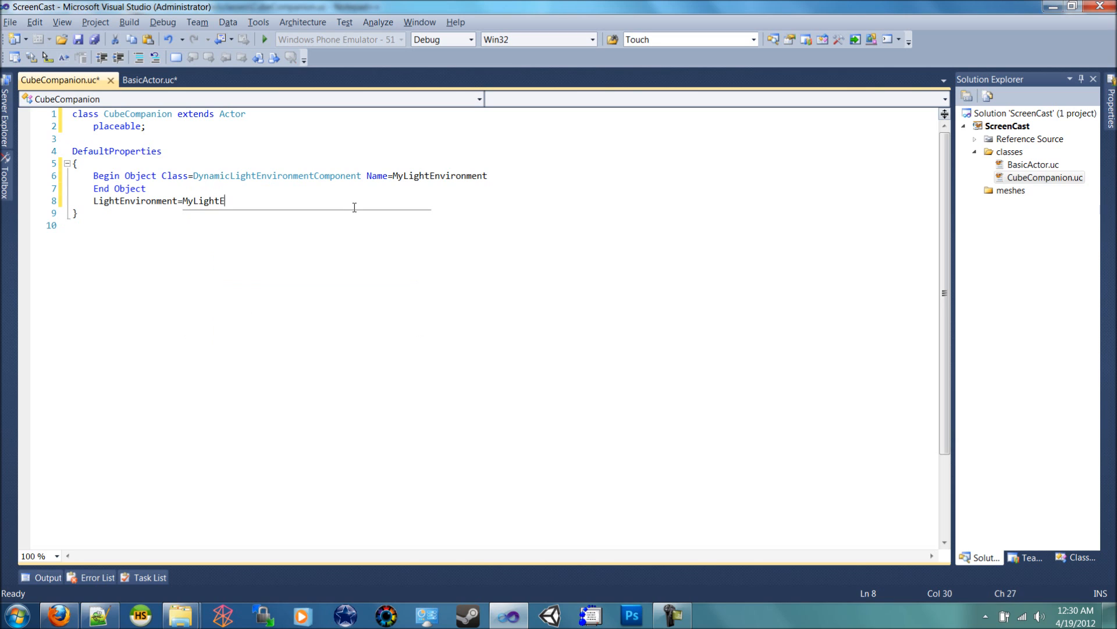
{"action": "type", "text": "nviro"}
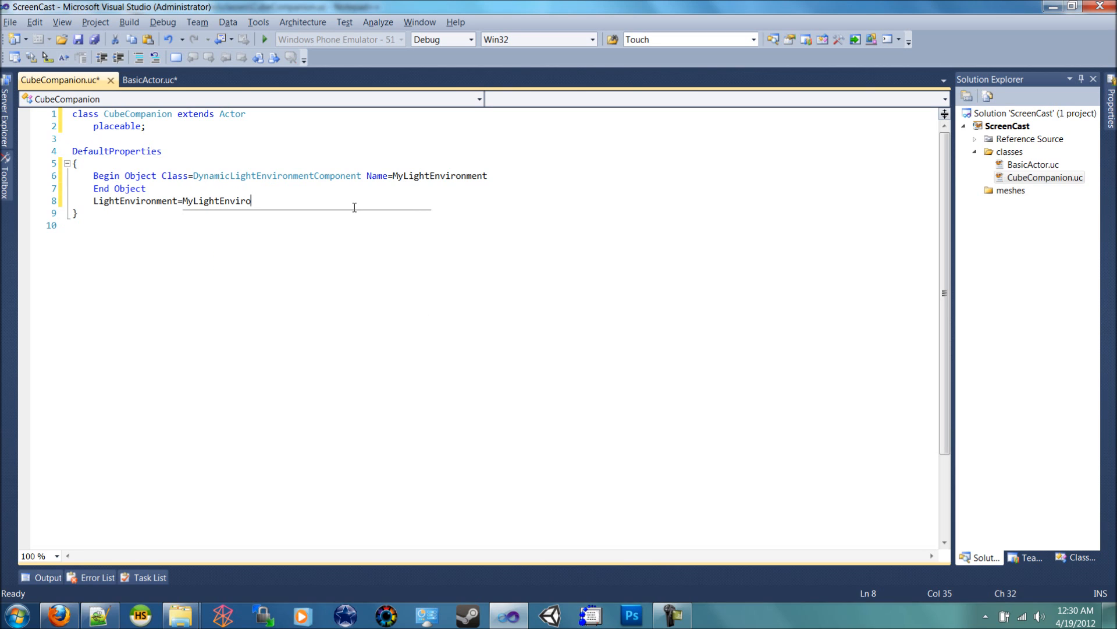
{"action": "double_click", "coordinate": [440, 176]}
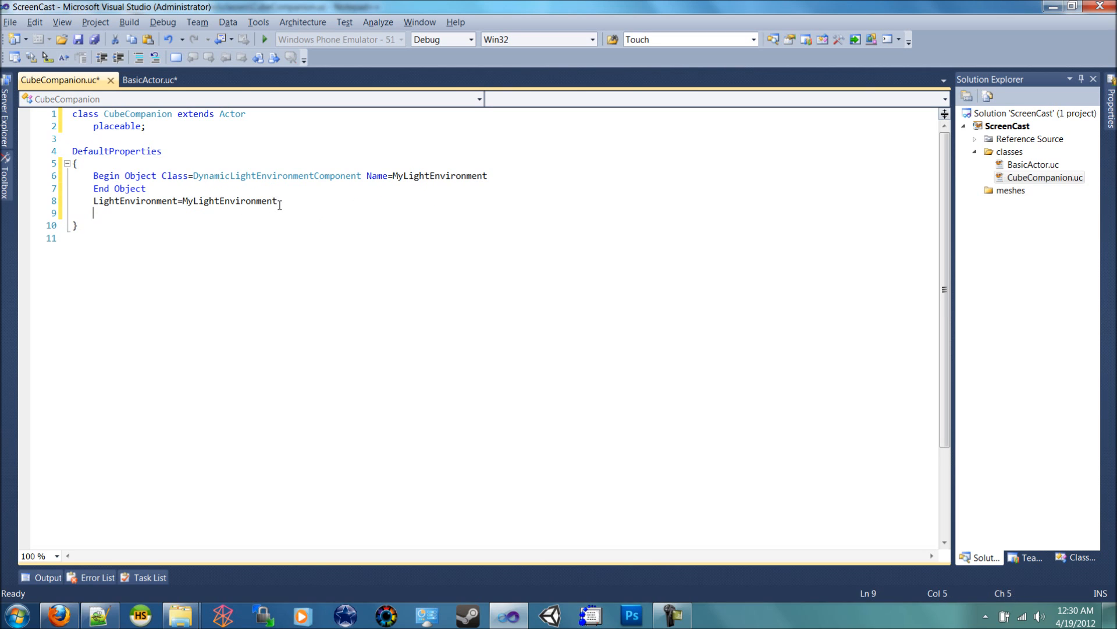
- Add Components(0)=MyLightEnvironment as the actor's first component
{"action": "type", "text": "Co"}
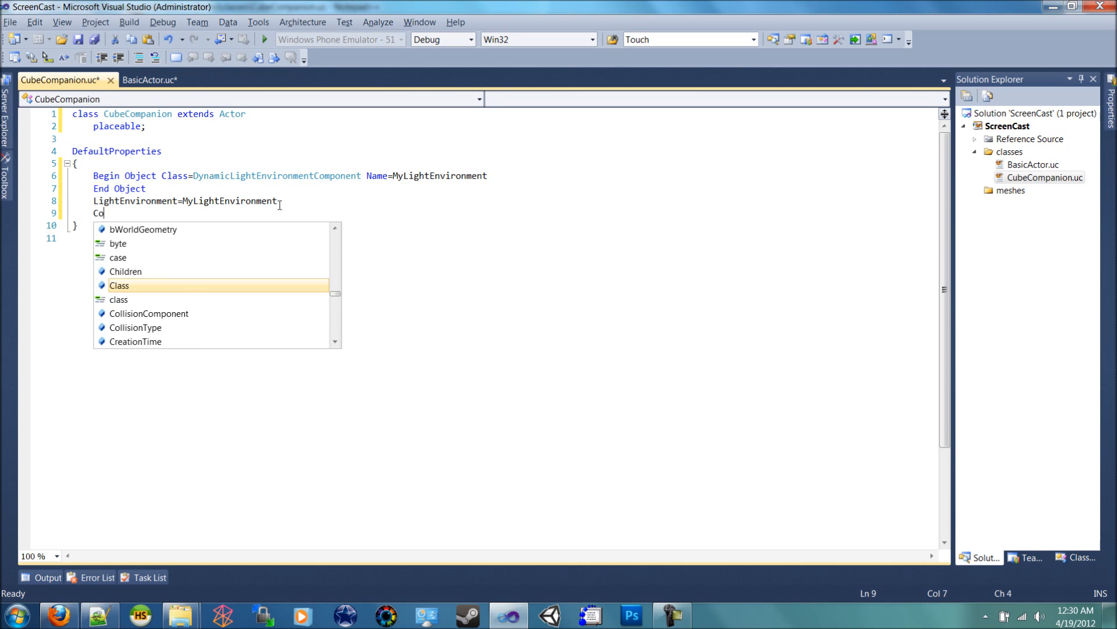
{"action": "type", "text": "n"}
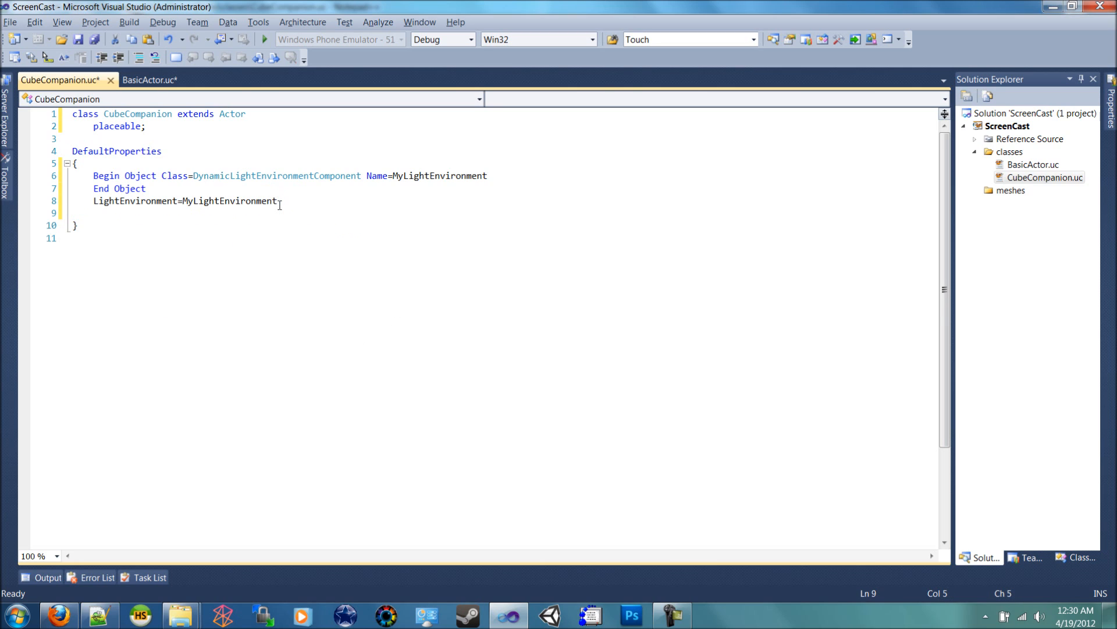
{"action": "type", "text": "Components"}
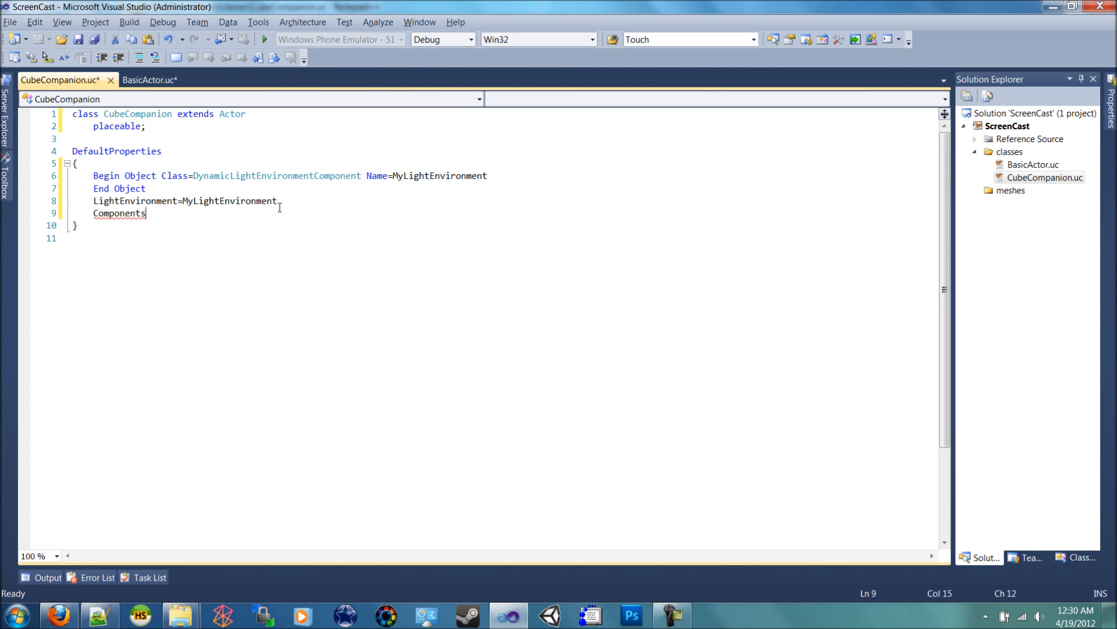
{"action": "type", "text": "(0)"}
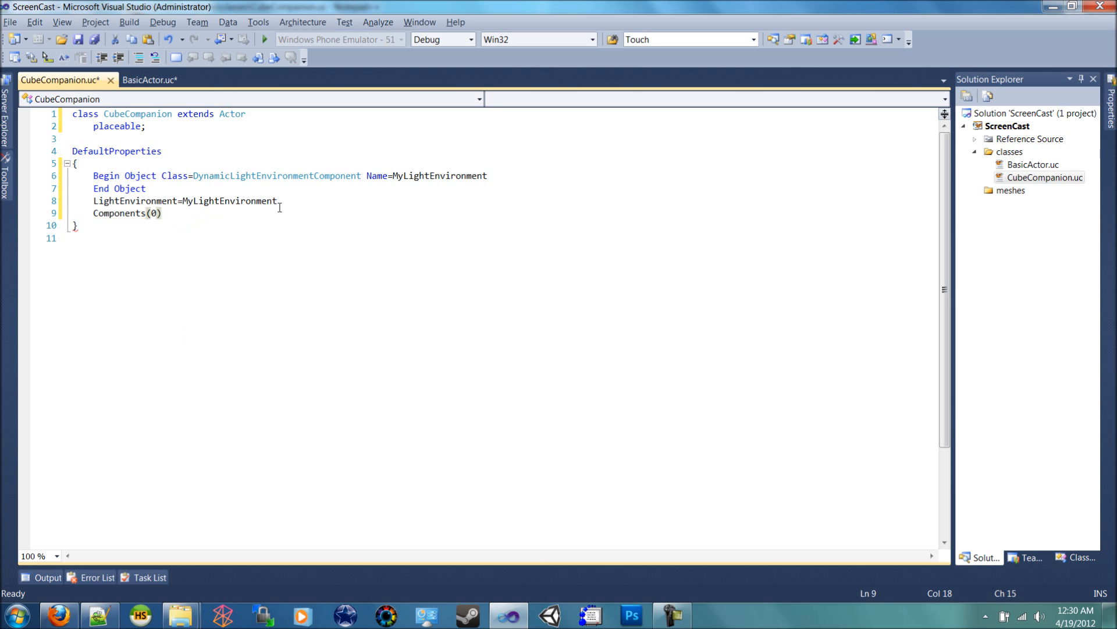
{"action": "type", "text": "=MyLightEnvironment"}
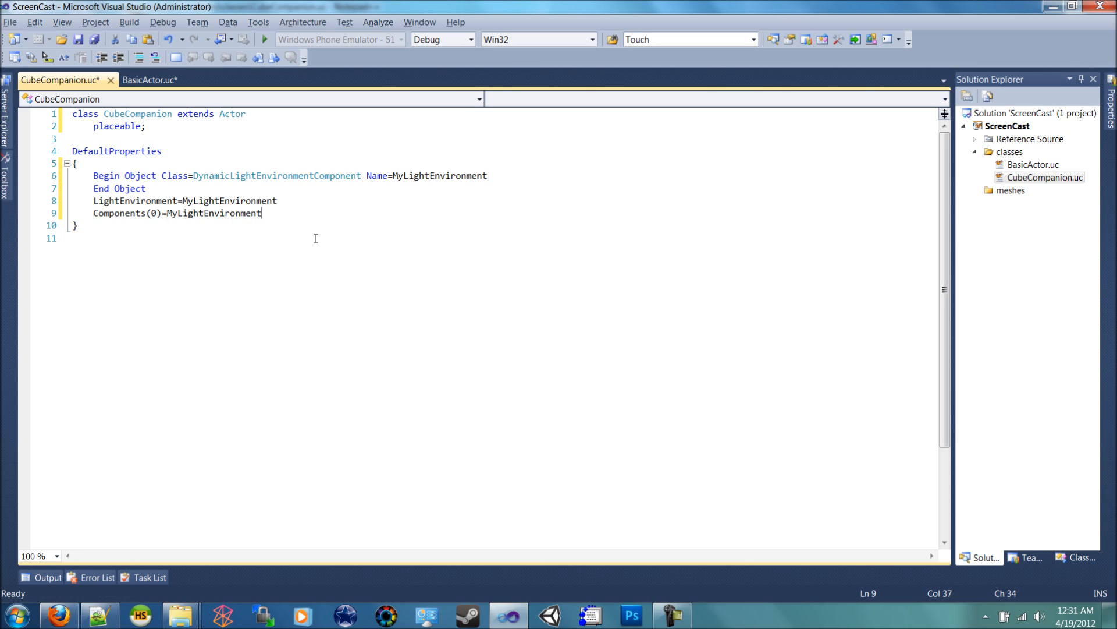
{"action": "mouse_move", "coordinate": [405, 227]}
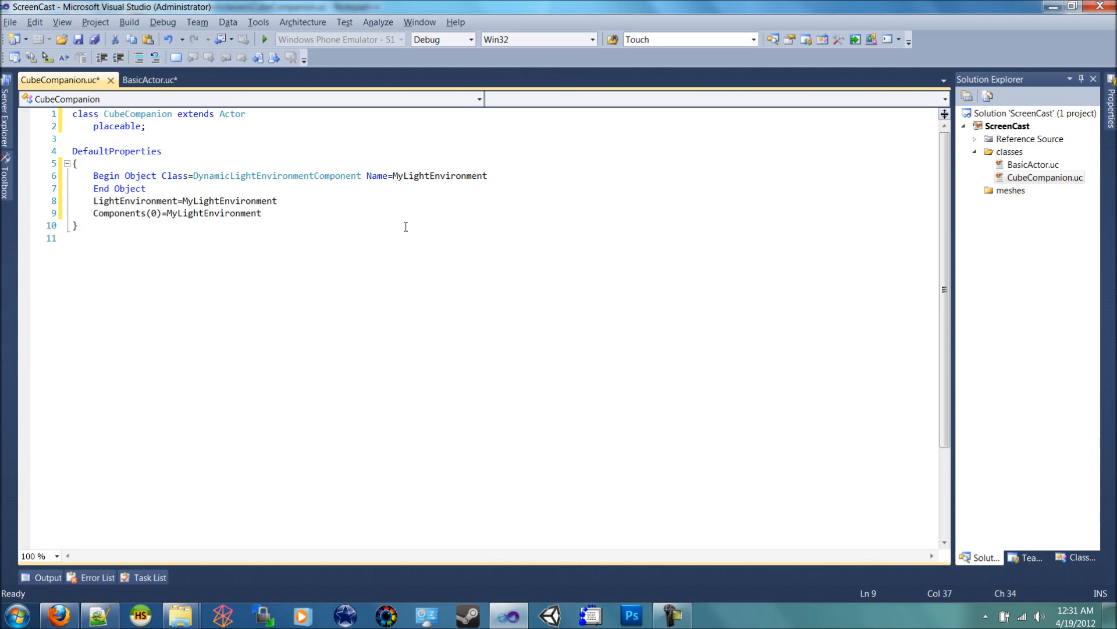
- Begin an Object block with Class=StaticMeshComponent and Name=BlockMesh
{"action": "type", "text": "Begi"}
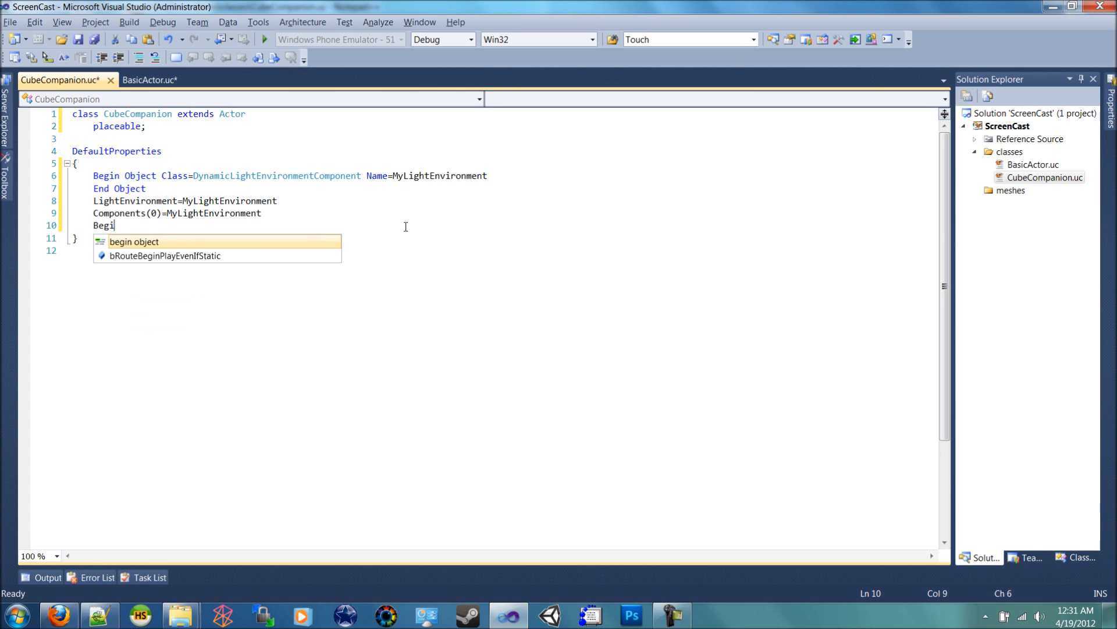
{"action": "type", "text": "n Object"}
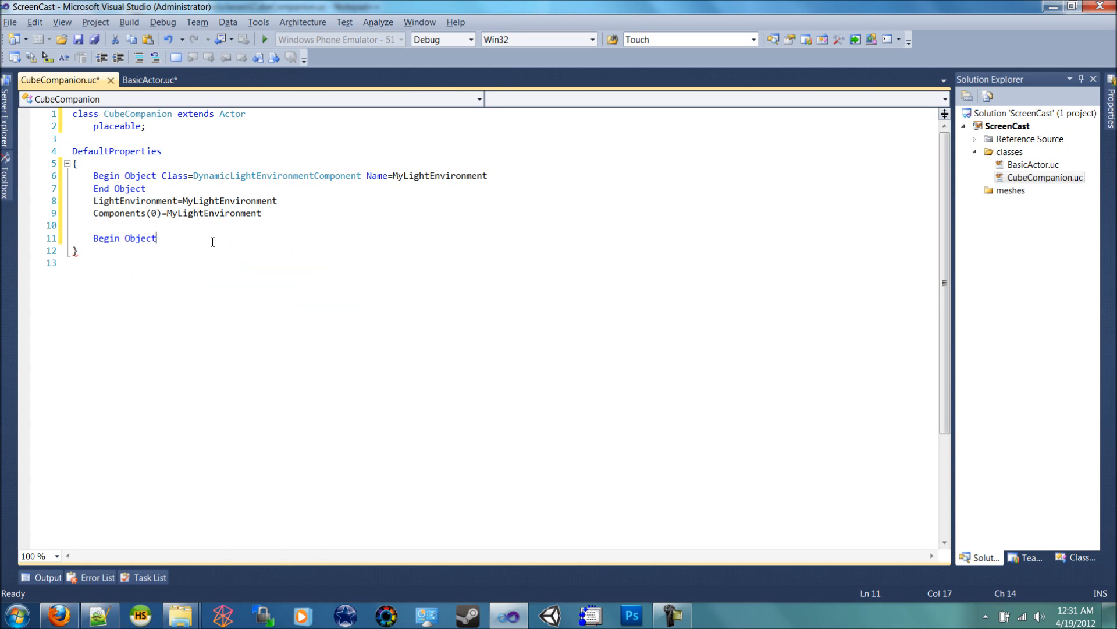
{"action": "type", "text": "Class"}
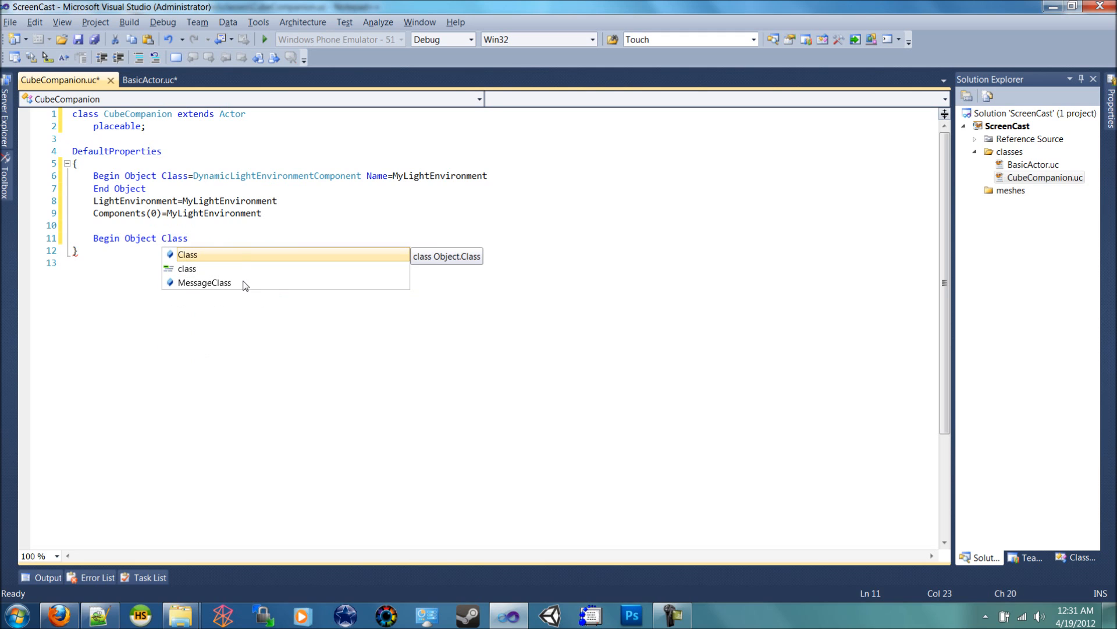
{"action": "type", "text": "="}
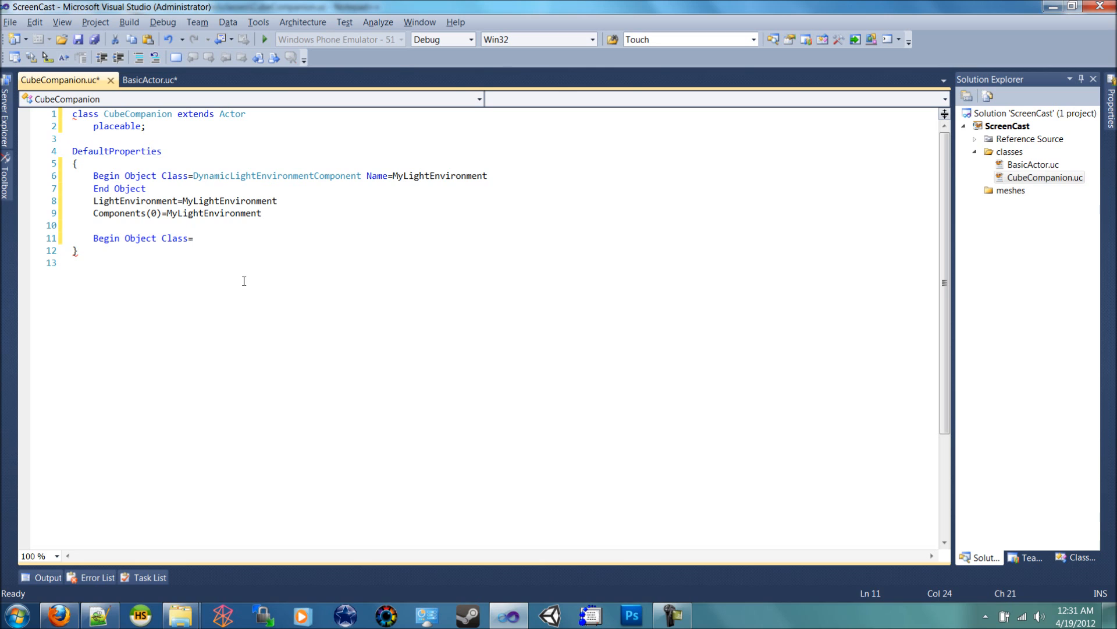
{"action": "type", "text": "StaticMesh"}
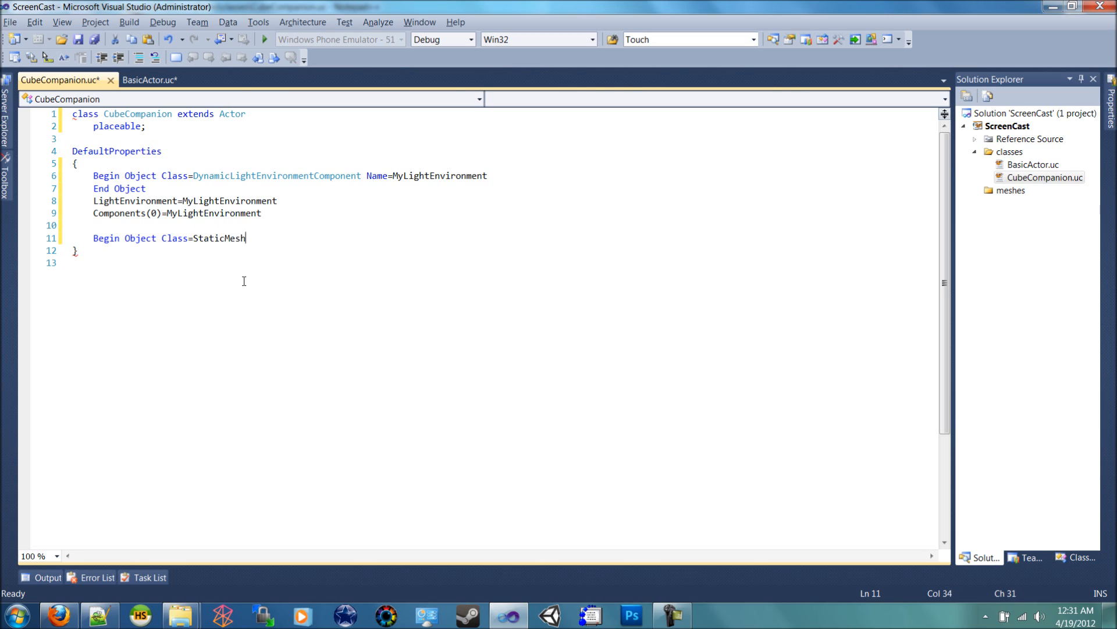
{"action": "type", "text": "Component"}
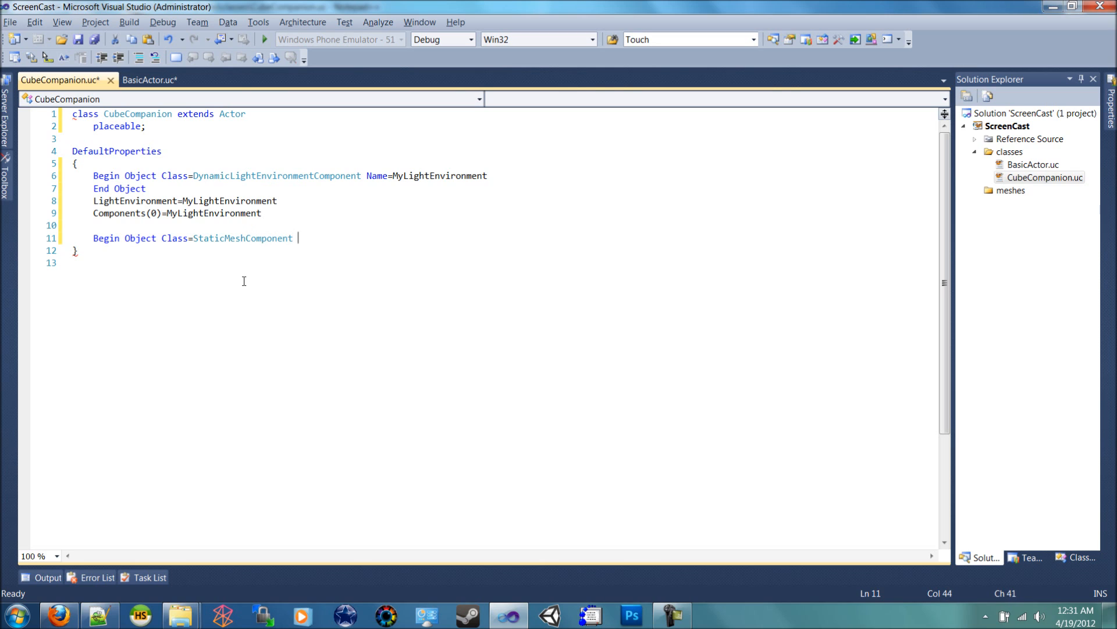
{"action": "type", "text": "Name="}
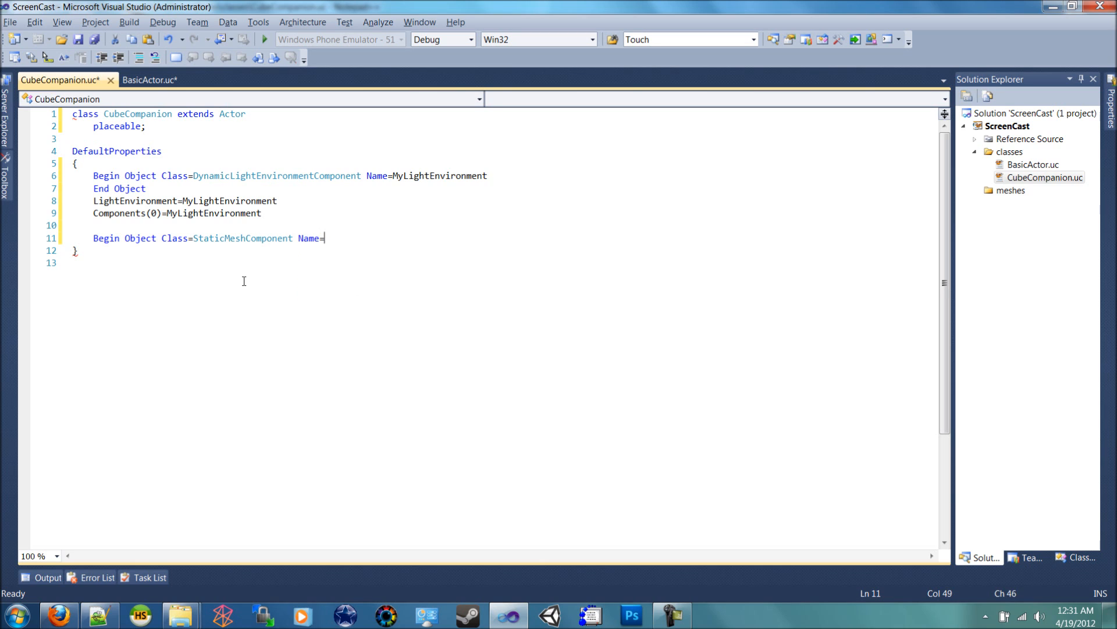
{"action": "type", "text": "BlockM"}
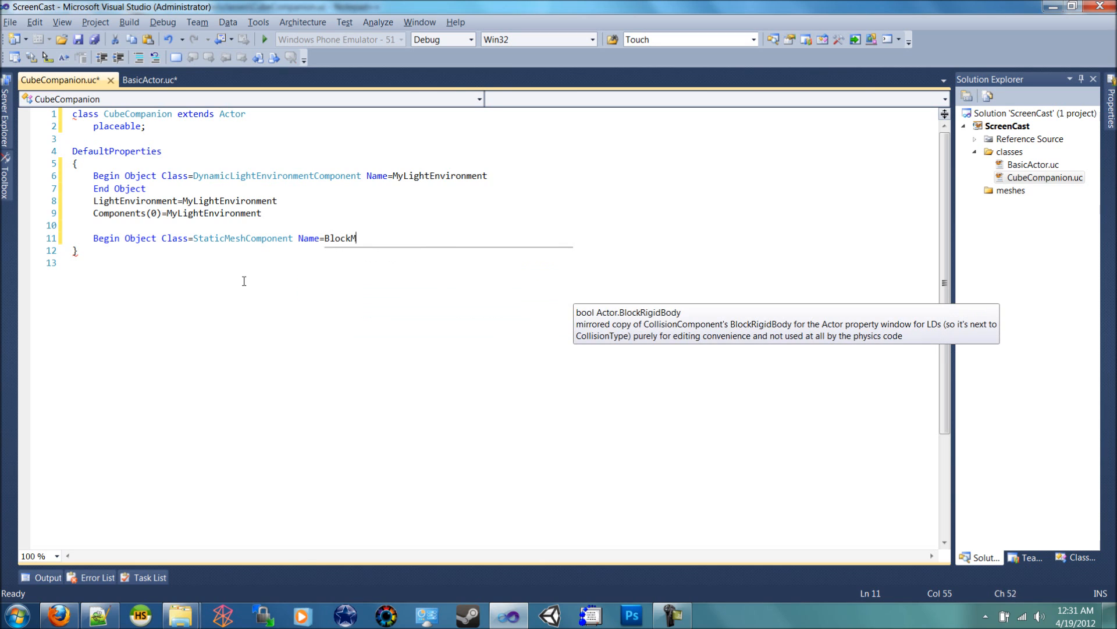
{"action": "type", "text": "esh"}
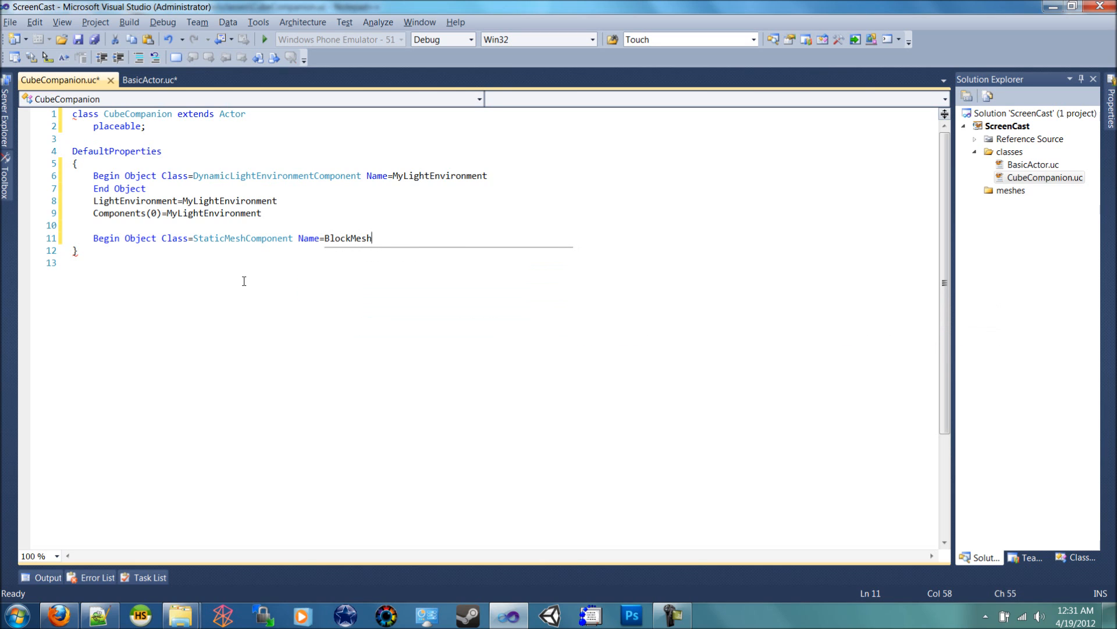
{"action": "key", "text": "enter"}
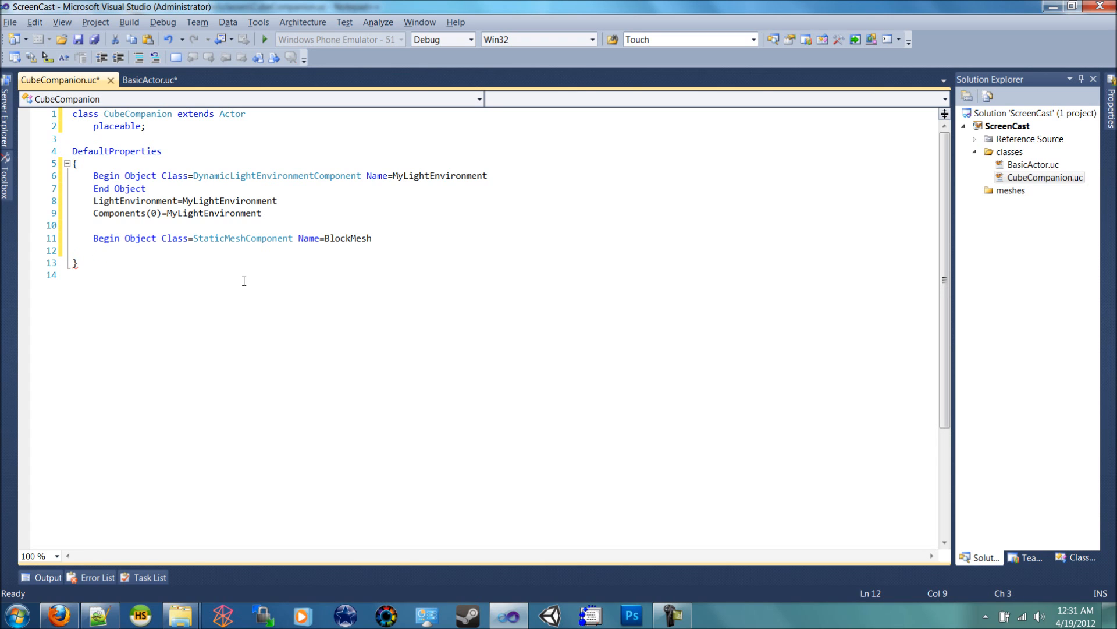
- Set BlockMesh's LightEnvironment=MyLightEnvironment
{"action": "type", "text": "Li"}
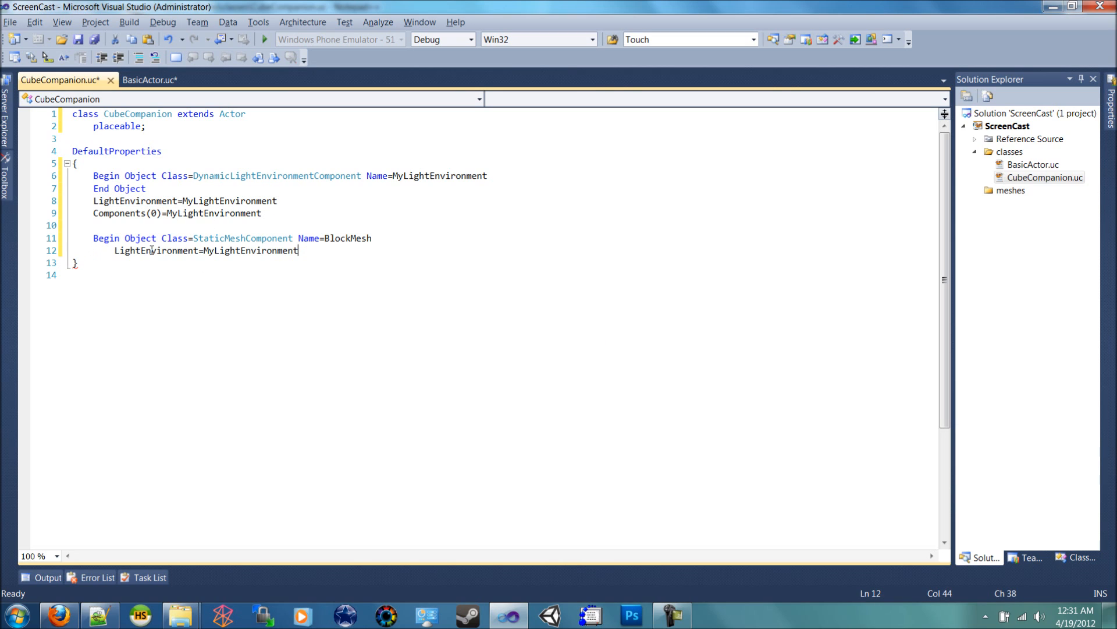
{"action": "key", "text": "enter"}
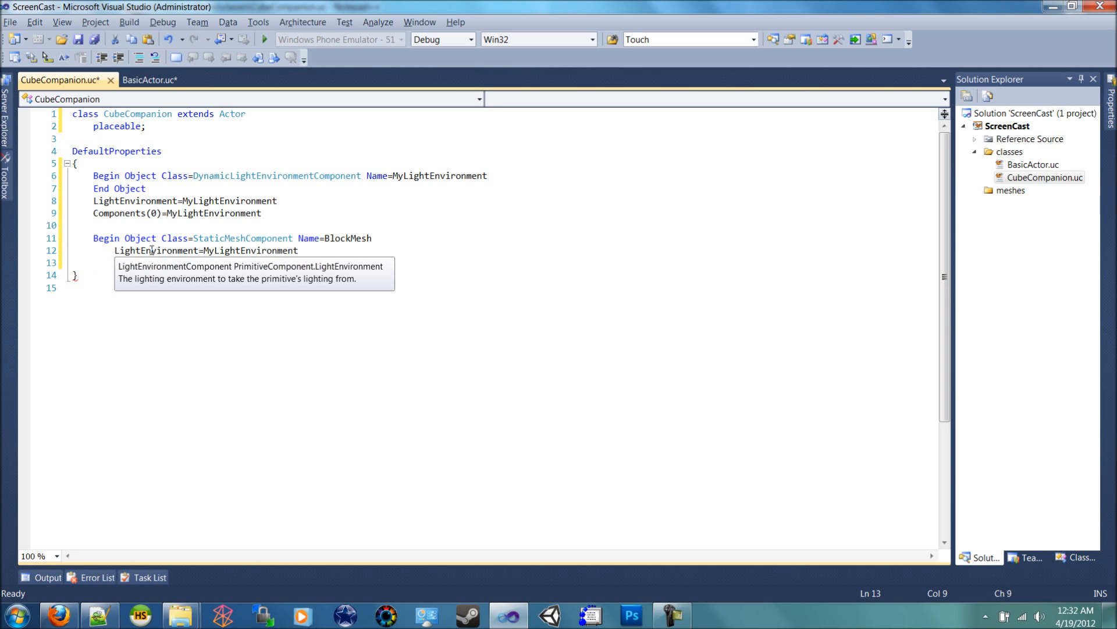
- Set StaticMesh=StaticMesh'EngineMeshes.Cube' on BlockMesh and close it with End Object
{"action": "type", "text": "StaticMesh"}
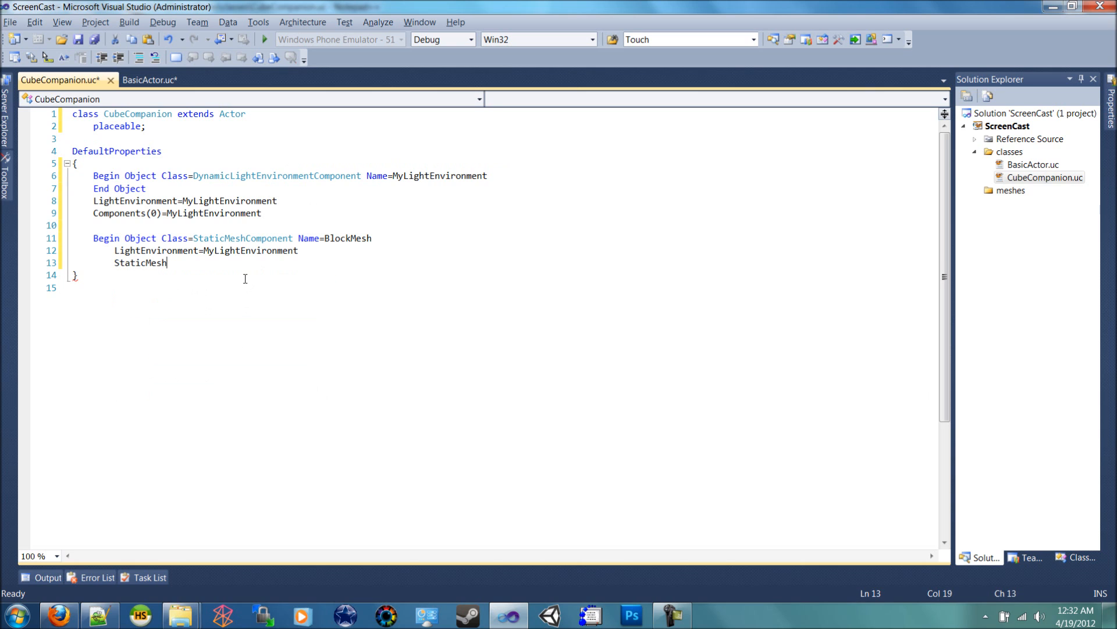
{"action": "type", "text": "=StaticMesh'"}
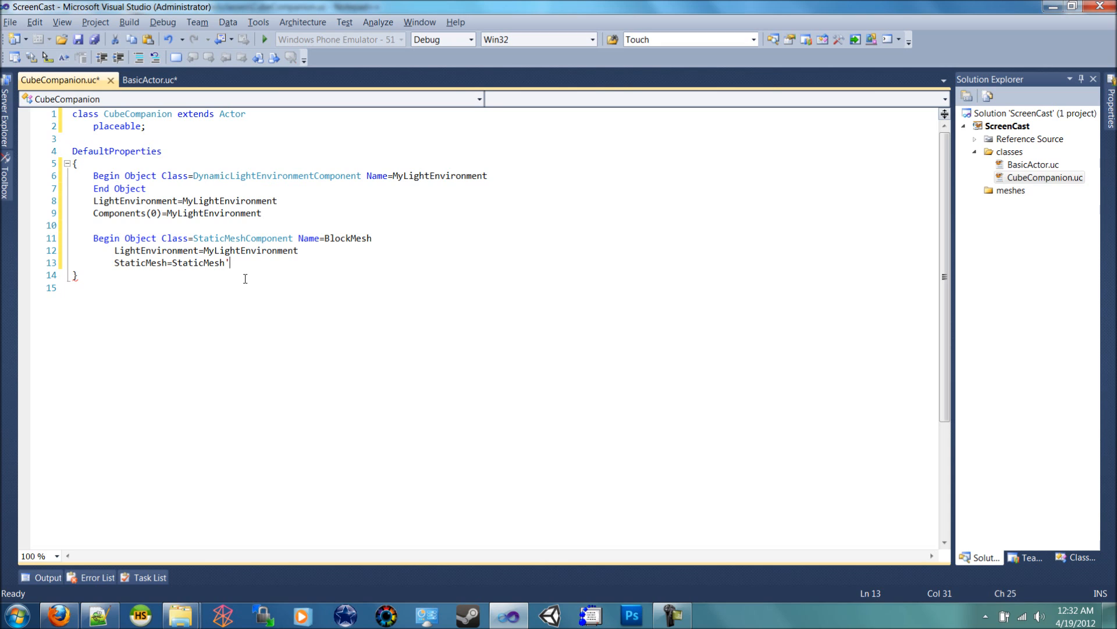
{"action": "type", "text": "Edit"}
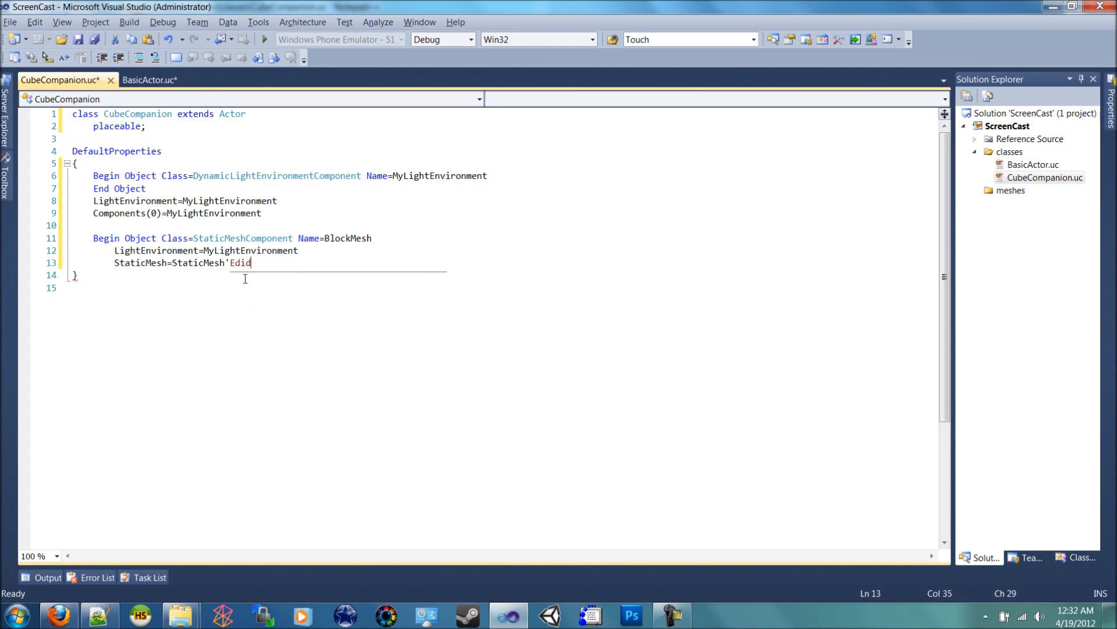
{"action": "type", "text": "torMeshes.C"}
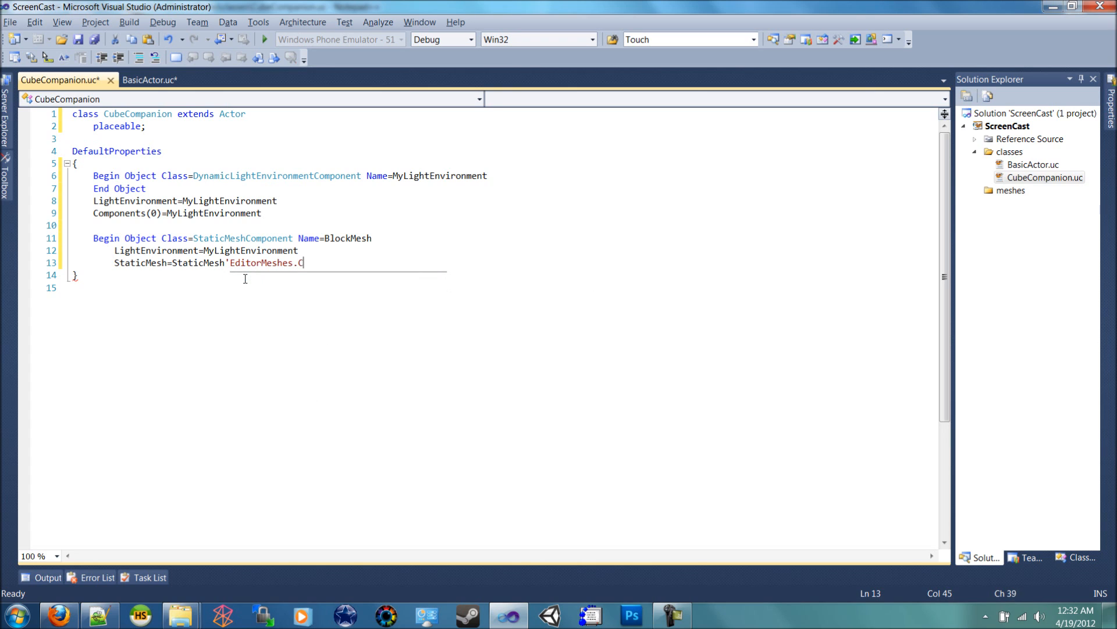
{"action": "type", "text": "ube'"}
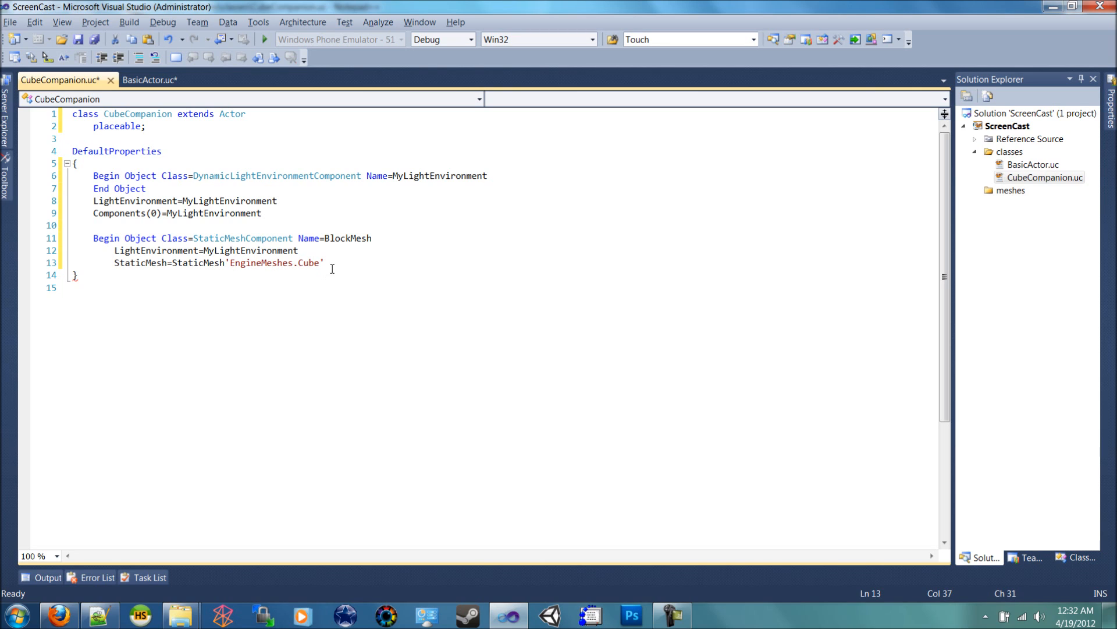
{"action": "type", "text": "\\"}
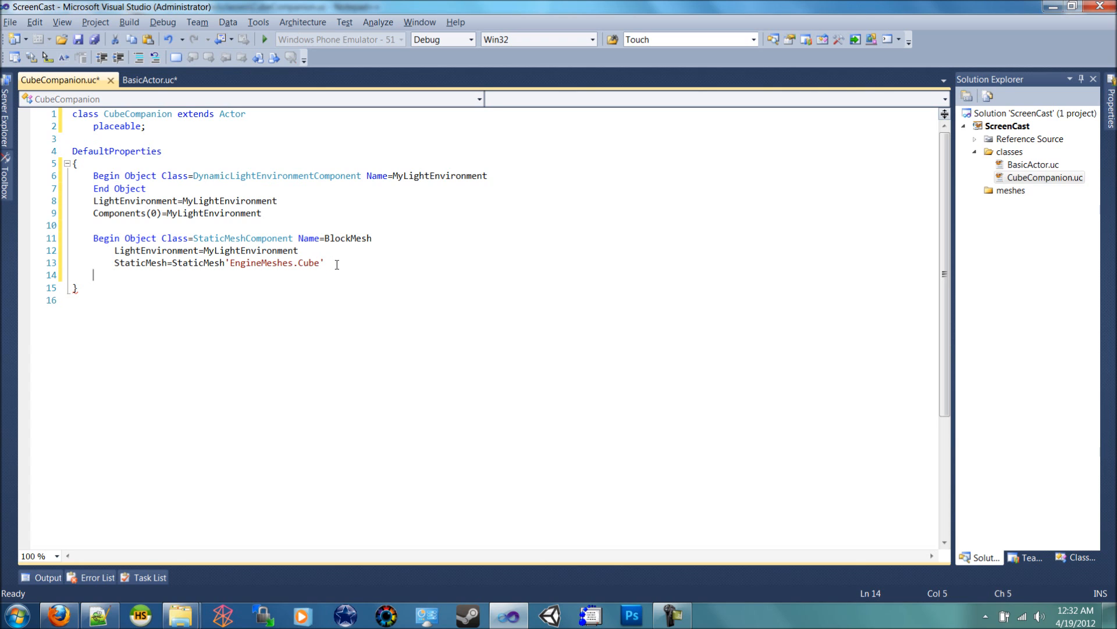
{"action": "type", "text": "End Object"}
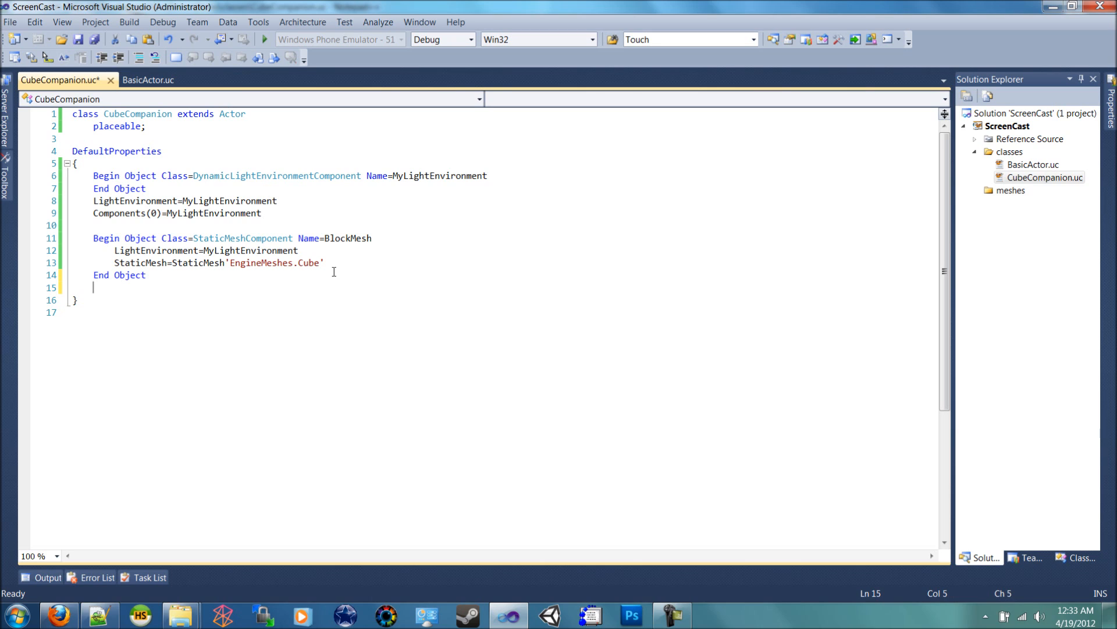
- Add Components(1)=BlockMesh and DisplayMesh=BlockMesh to the actor properties
{"action": "type", "text": "Components"}
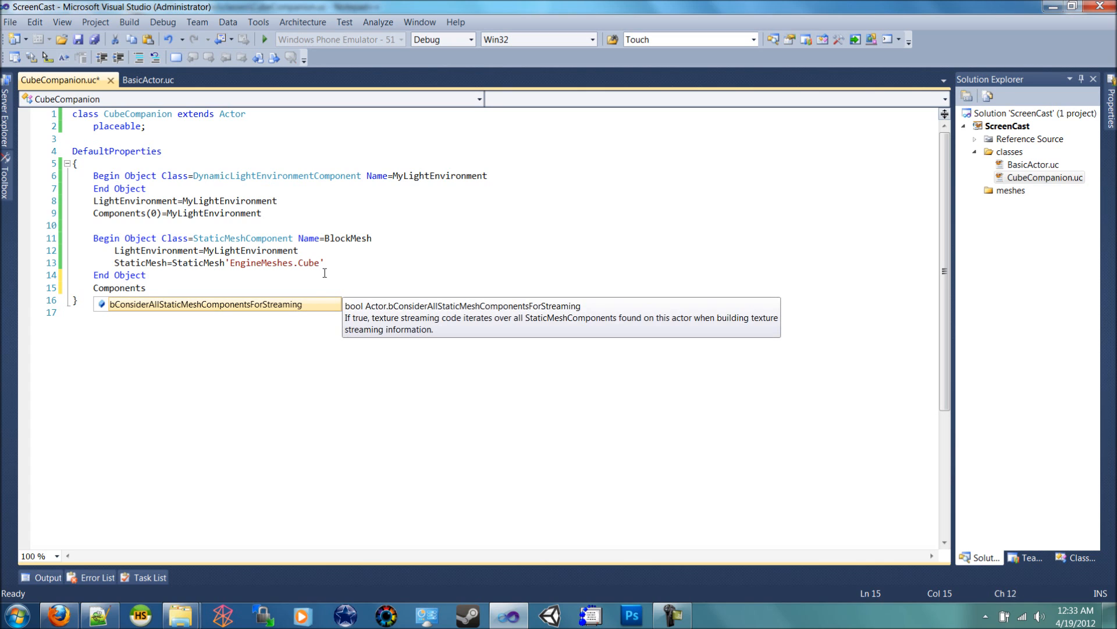
{"action": "type", "text": "(1)"}
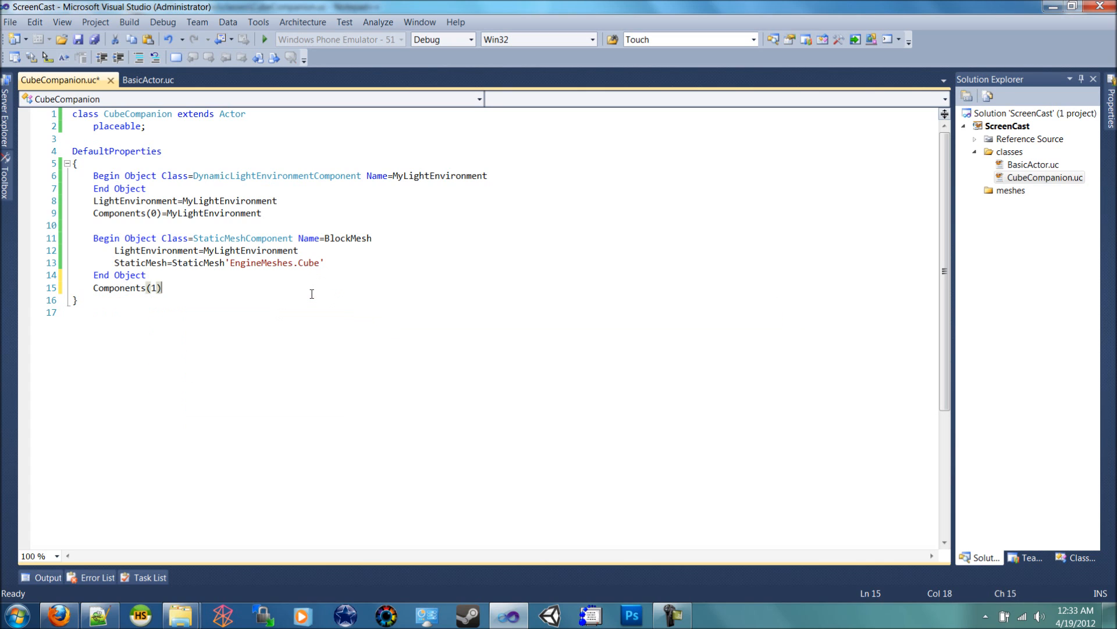
{"action": "type", "text": "=Block"}
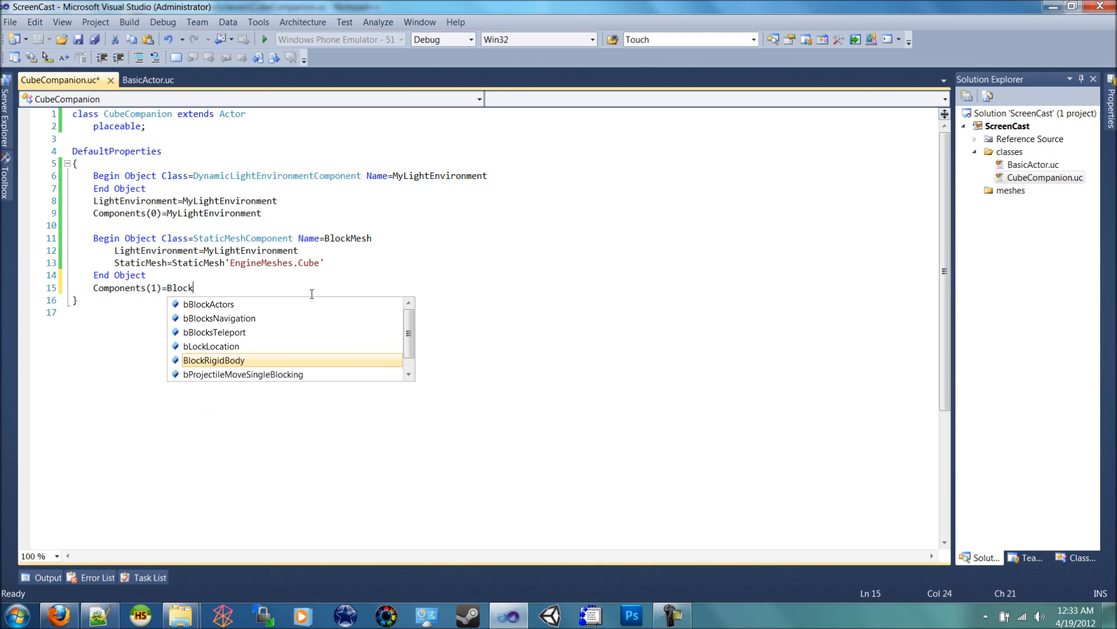
{"action": "type", "text": "Mesh"}
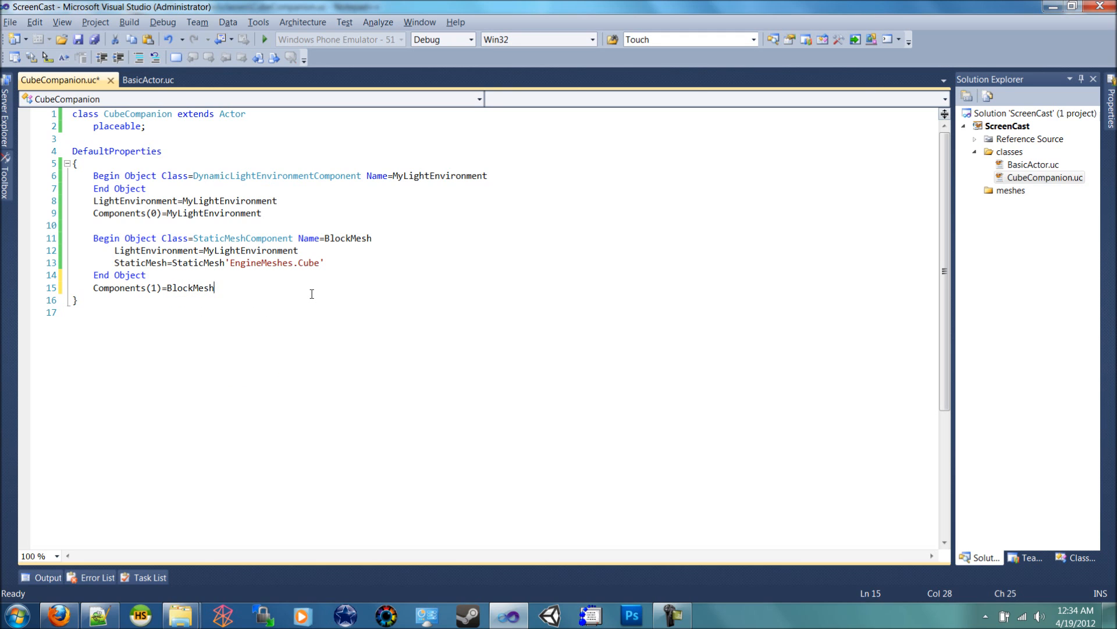
{"action": "type", "text": "Disp"}
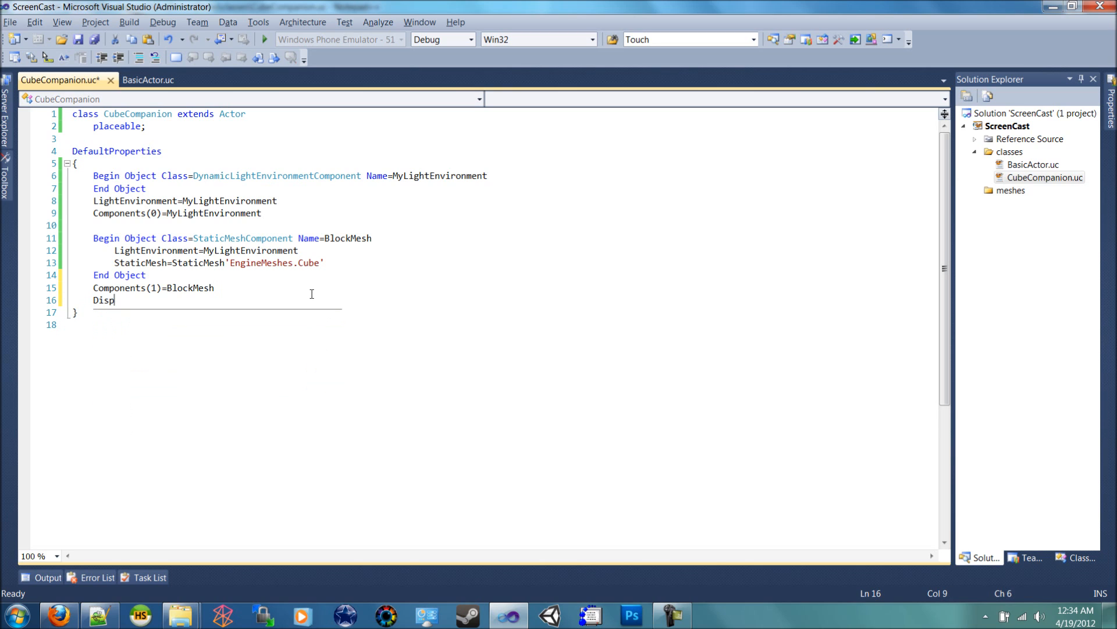
{"action": "type", "text": "lay"}
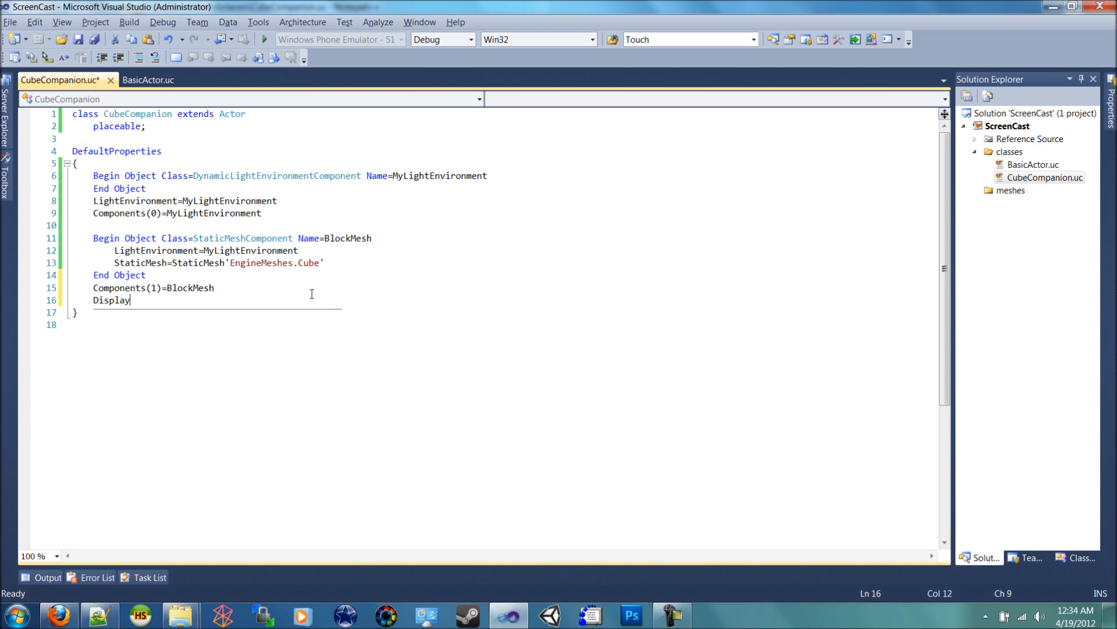
{"action": "type", "text": "Mesh="}
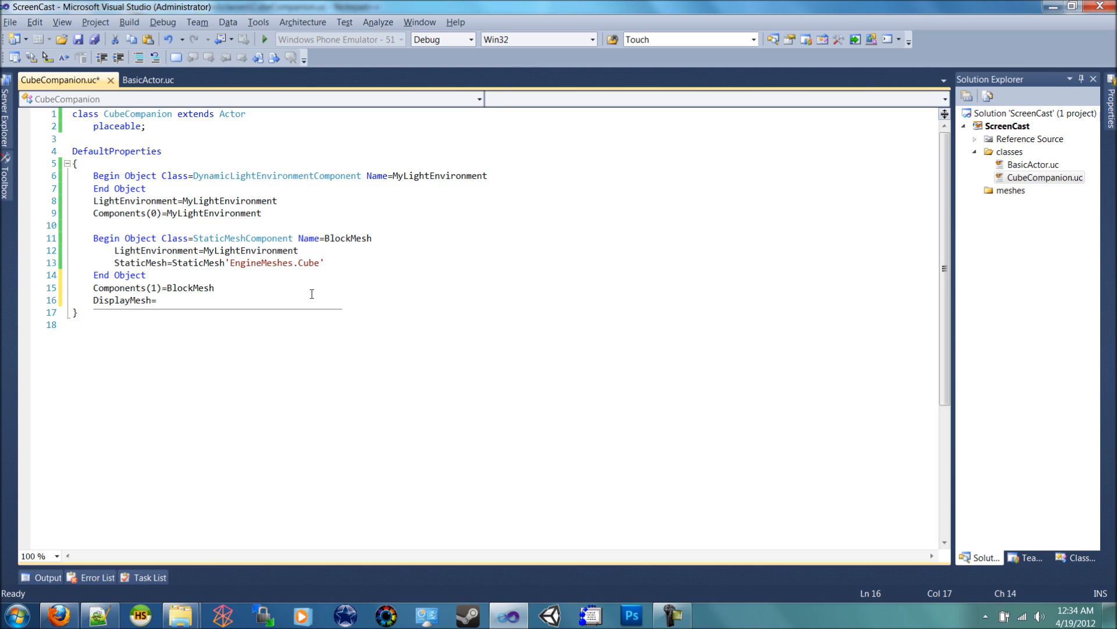
{"action": "type", "text": "BlockMesh"}
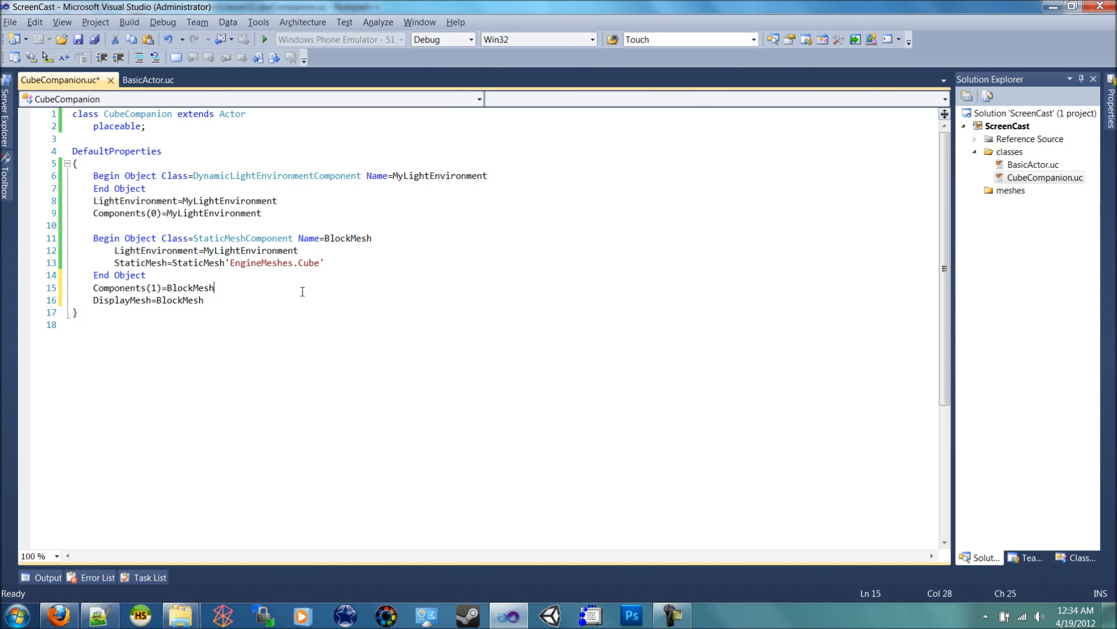
- Switch over to the Unreal level editor
{"action": "left_click", "coordinate": [710, 615]}
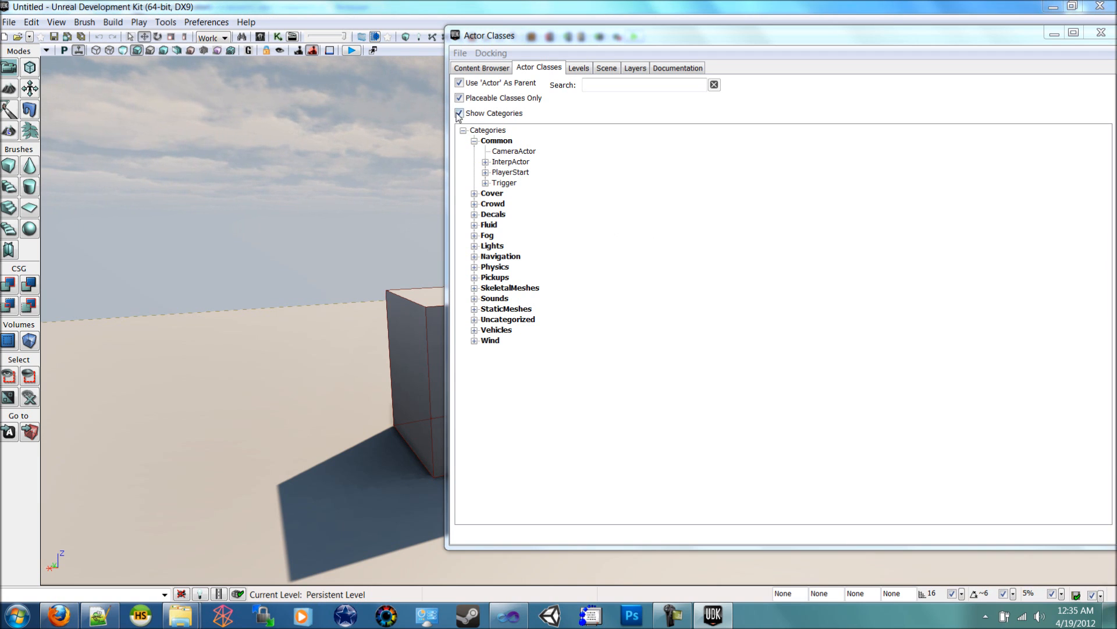
- Uncheck Show Categories in Actor Classes and select ScreenCast.CubeCompanion
{"action": "left_click", "coordinate": [460, 113]}
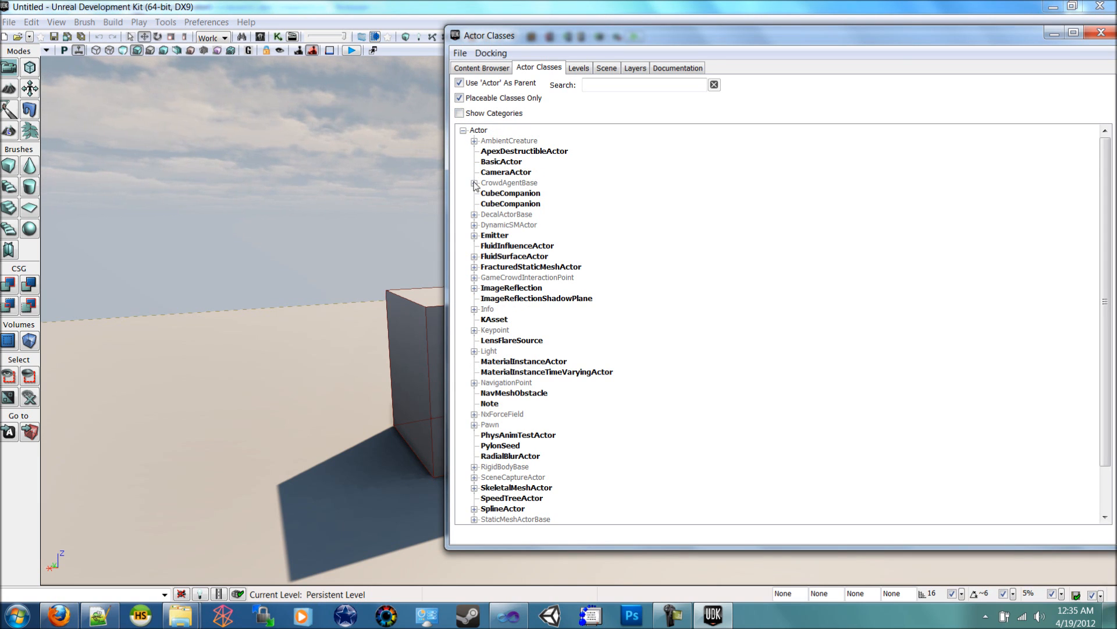
{"action": "left_click", "coordinate": [510, 192]}
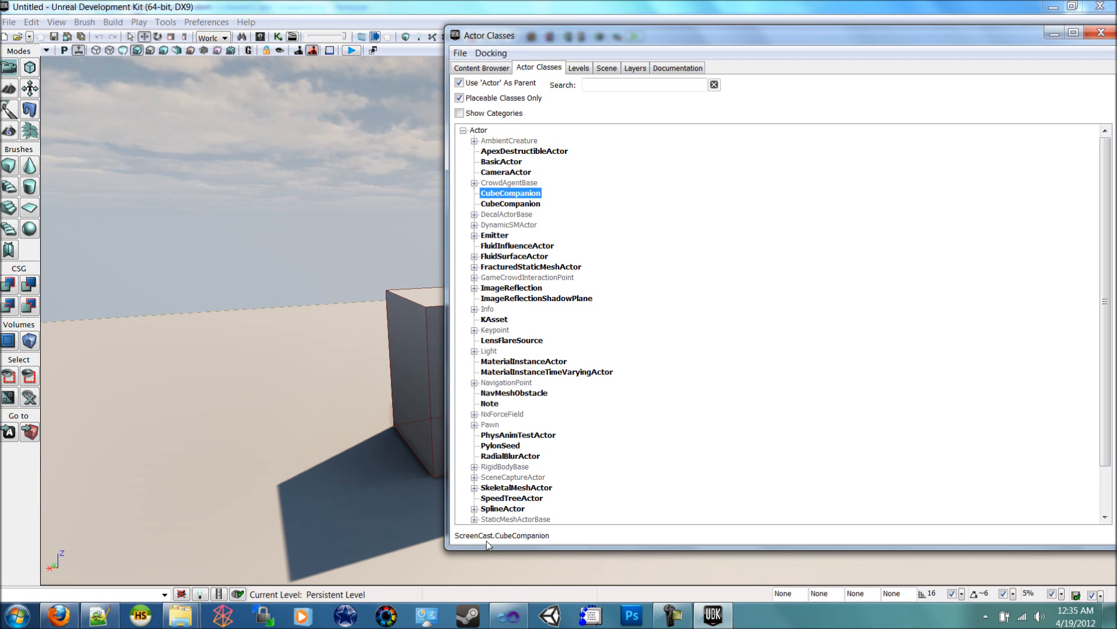
{"action": "mouse_move", "coordinate": [537, 509]}
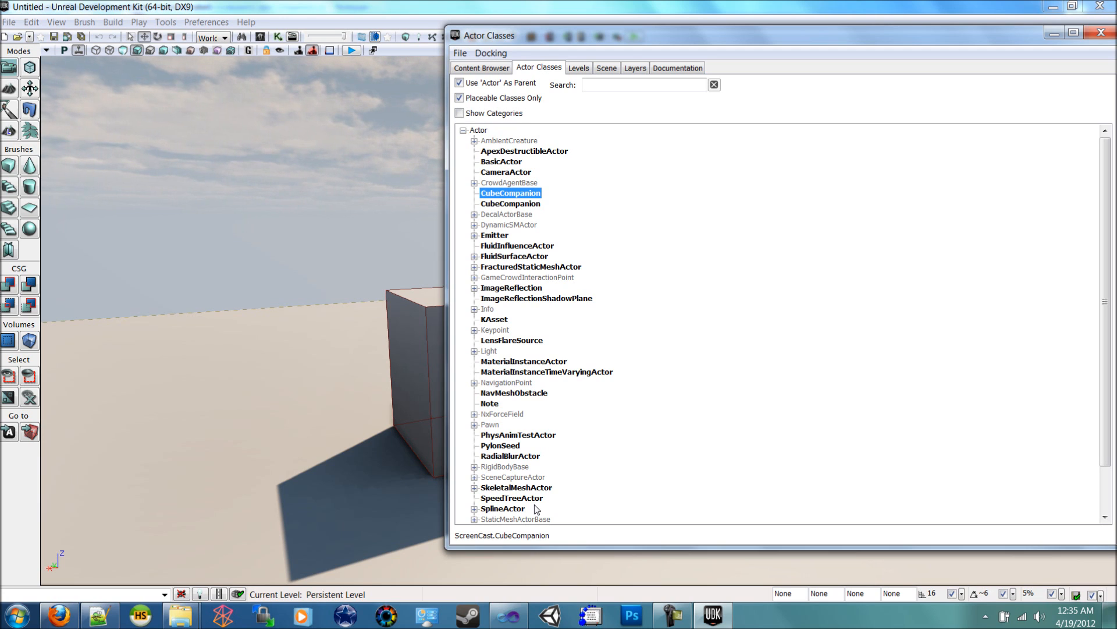
{"action": "mouse_move", "coordinate": [594, 234]}
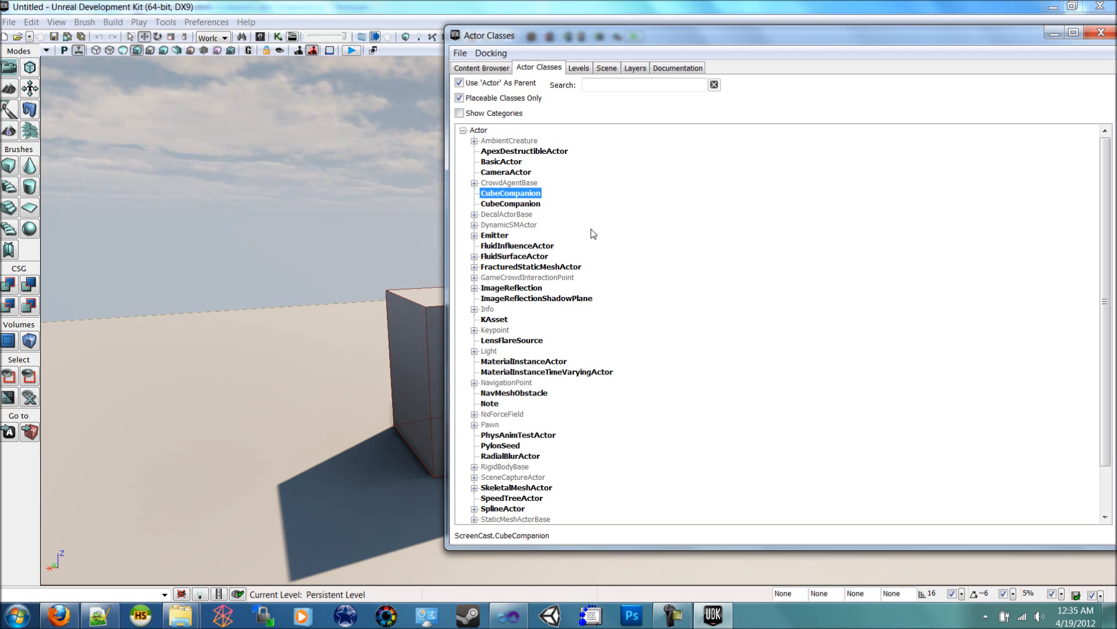